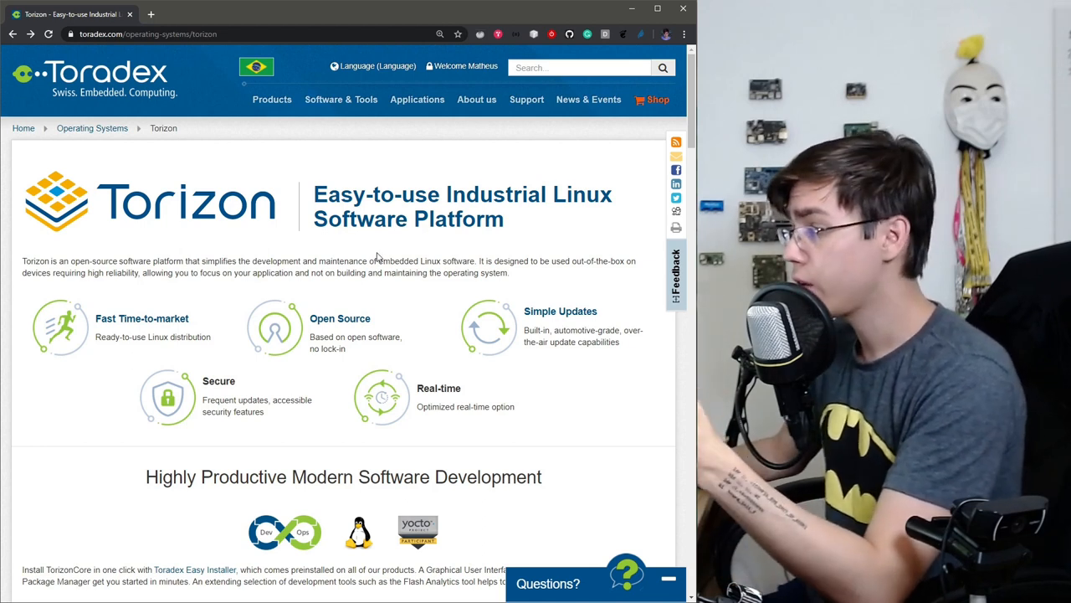
Step: Scroll the image list to reach the Toradex Embedded Linux Console Demo (Beta) entry
{"action": "scroll", "scroll_direction": "down", "scroll_amount": 3}
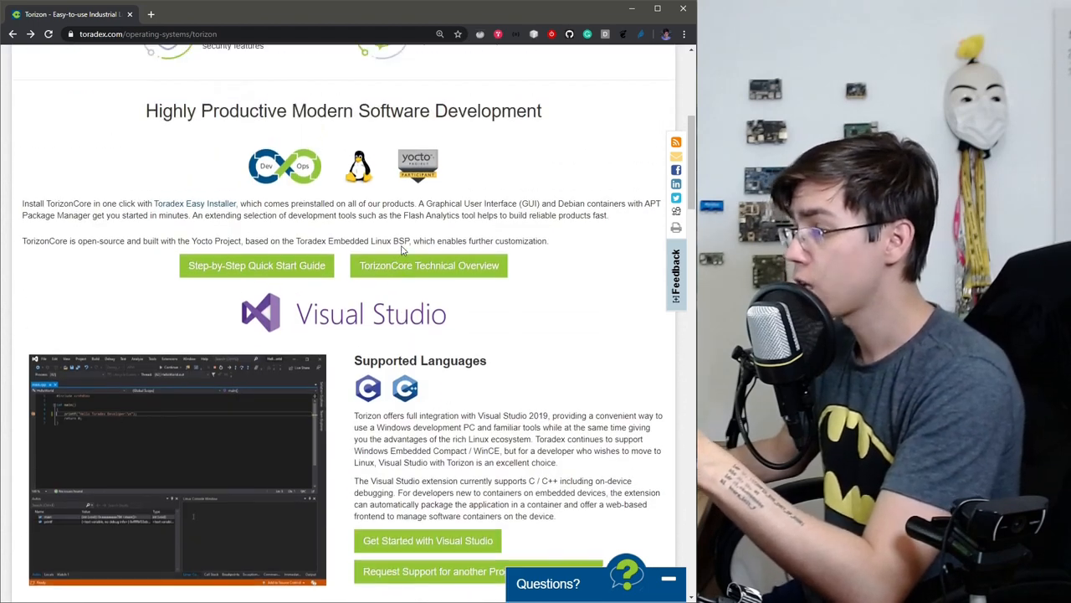
{"action": "scroll", "scroll_direction": "up", "scroll_amount": 3}
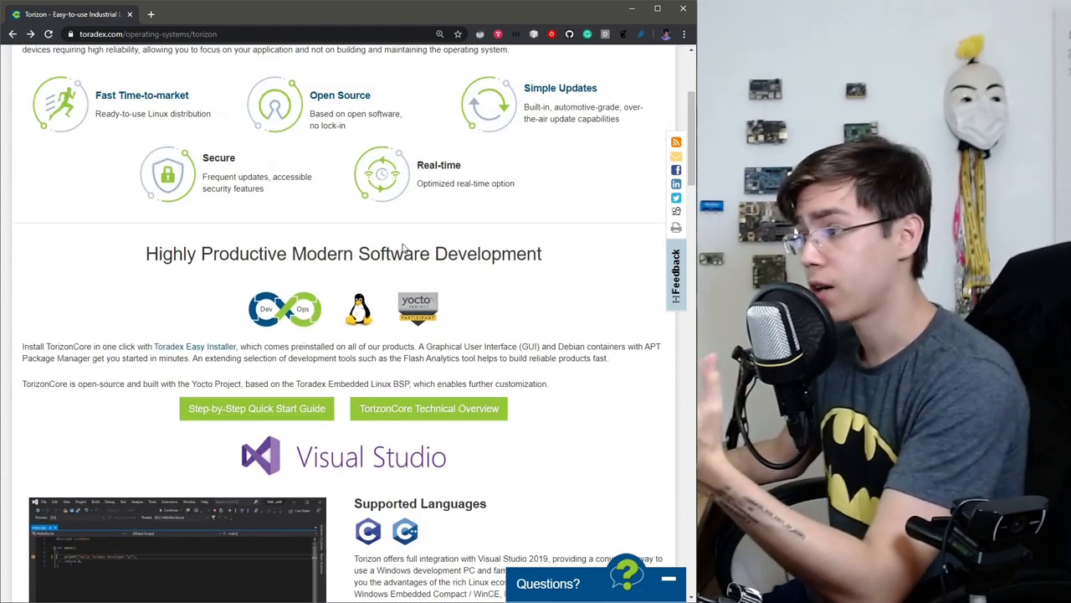
{"action": "scroll", "scroll_direction": "down", "scroll_amount": 3}
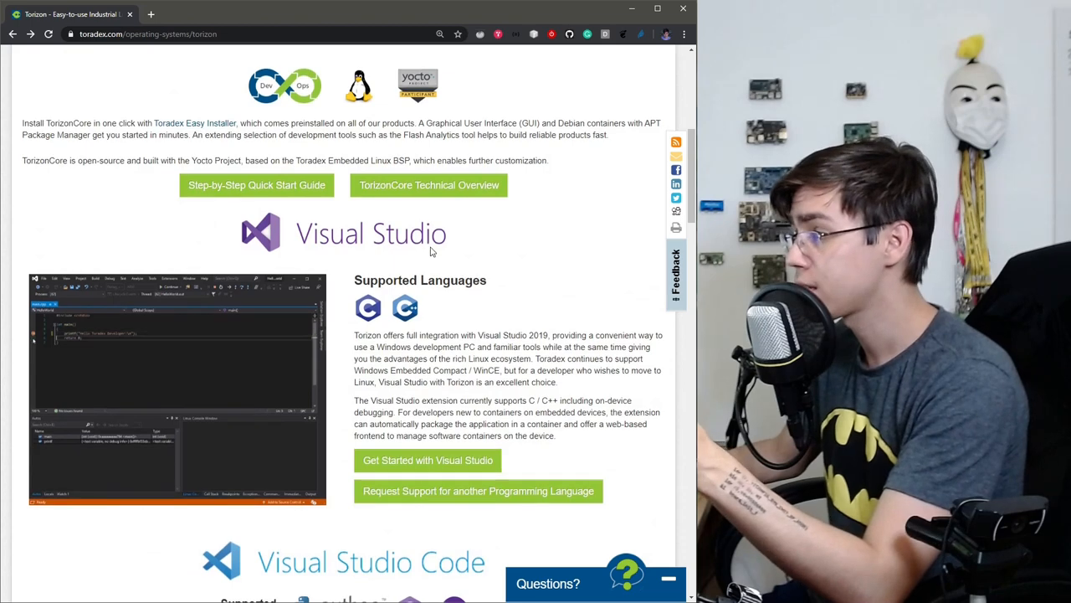
{"action": "scroll", "scroll_direction": "down", "scroll_amount": 3}
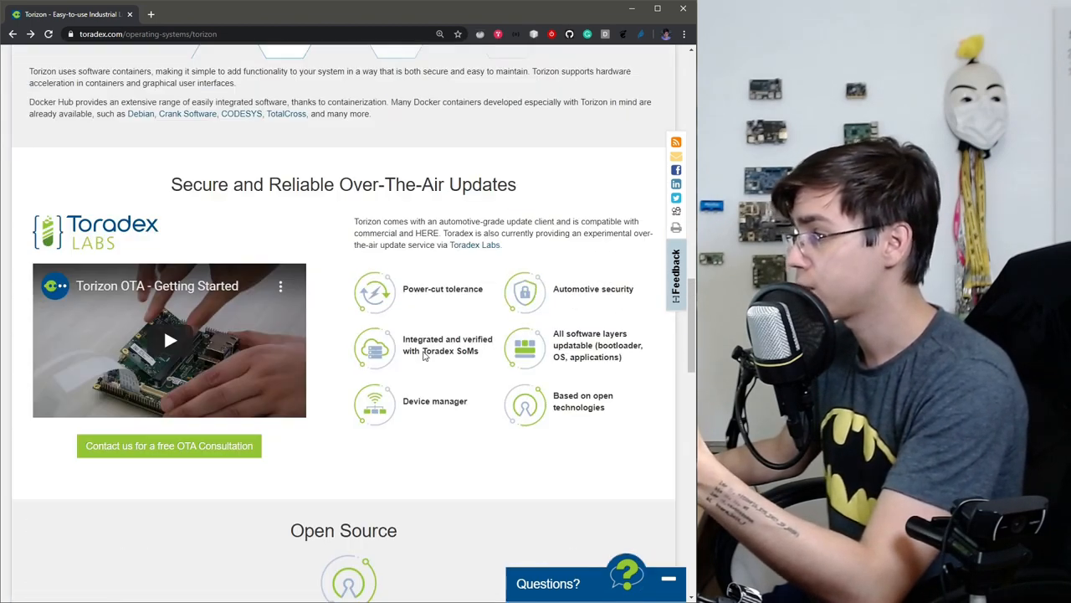
{"action": "scroll", "scroll_direction": "down", "scroll_amount": 3}
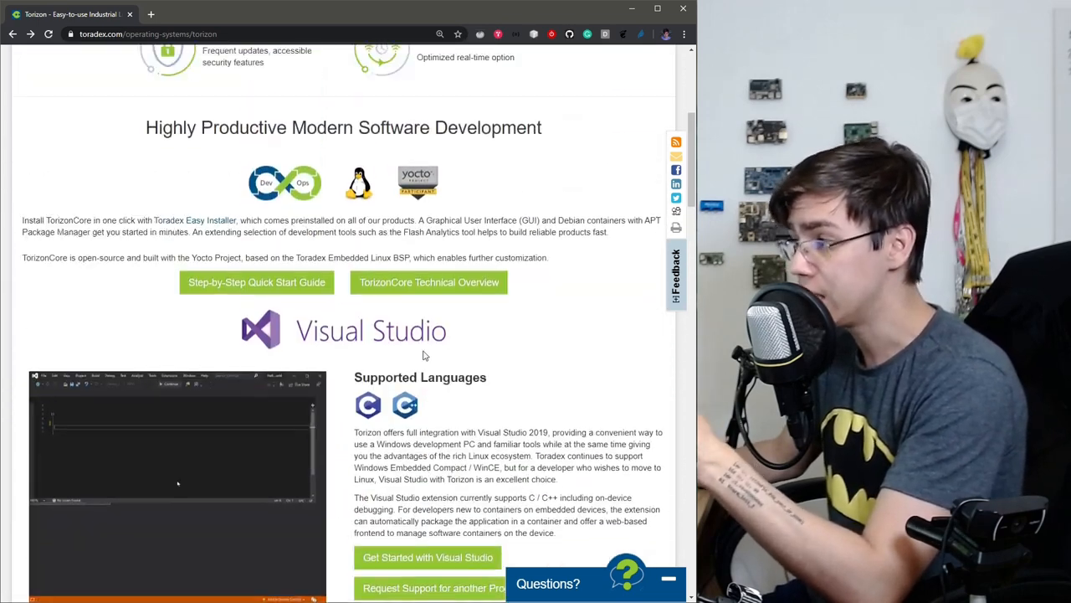
{"action": "scroll", "scroll_direction": "up", "scroll_amount": 3}
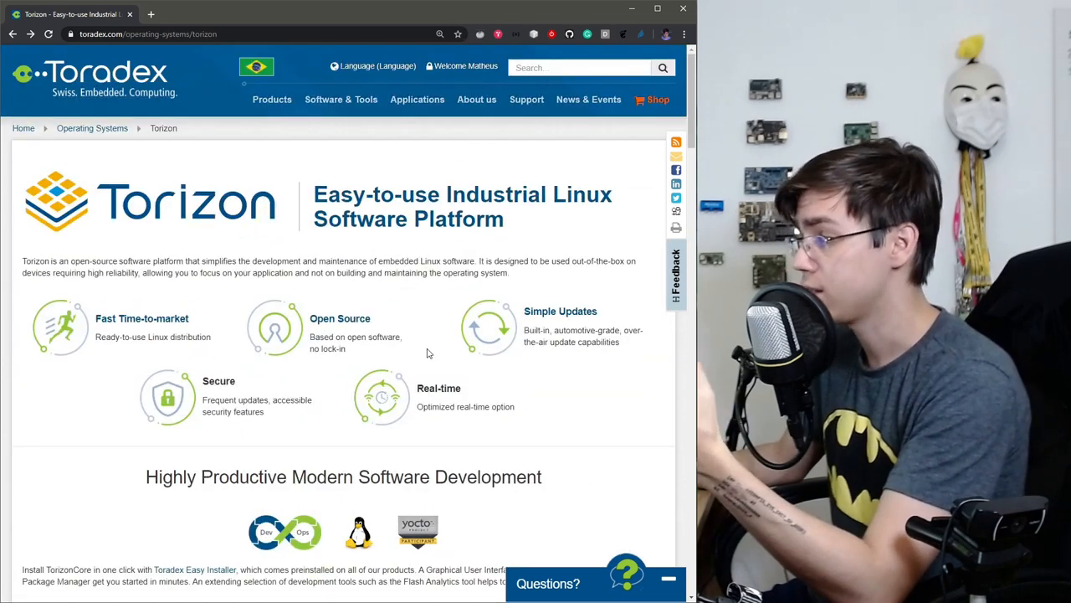
{"action": "scroll", "scroll_direction": "down", "scroll_amount": 3}
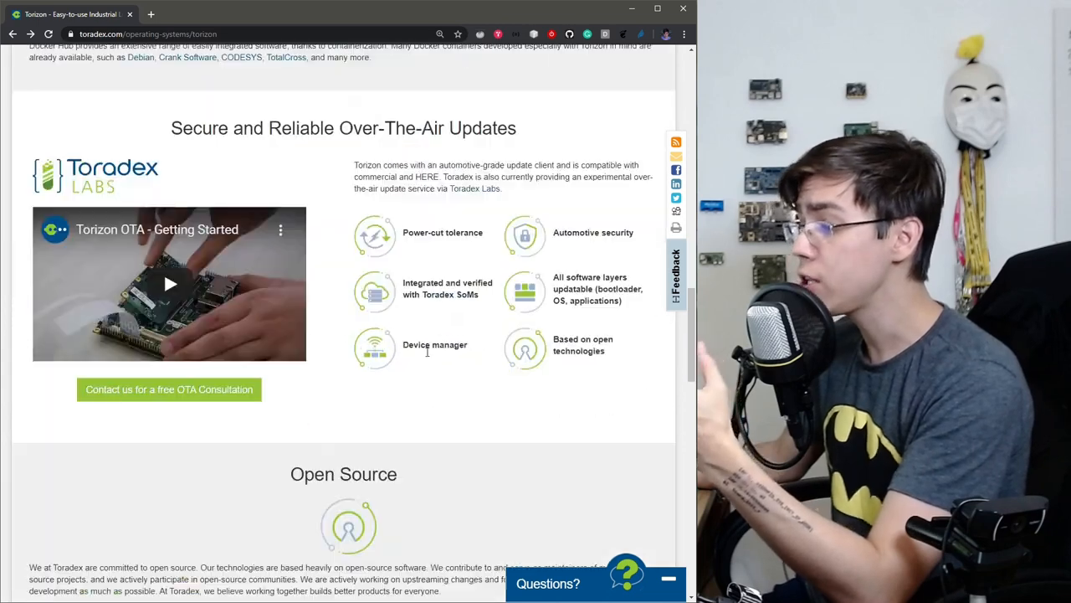
{"action": "scroll", "scroll_direction": "down", "scroll_amount": 3}
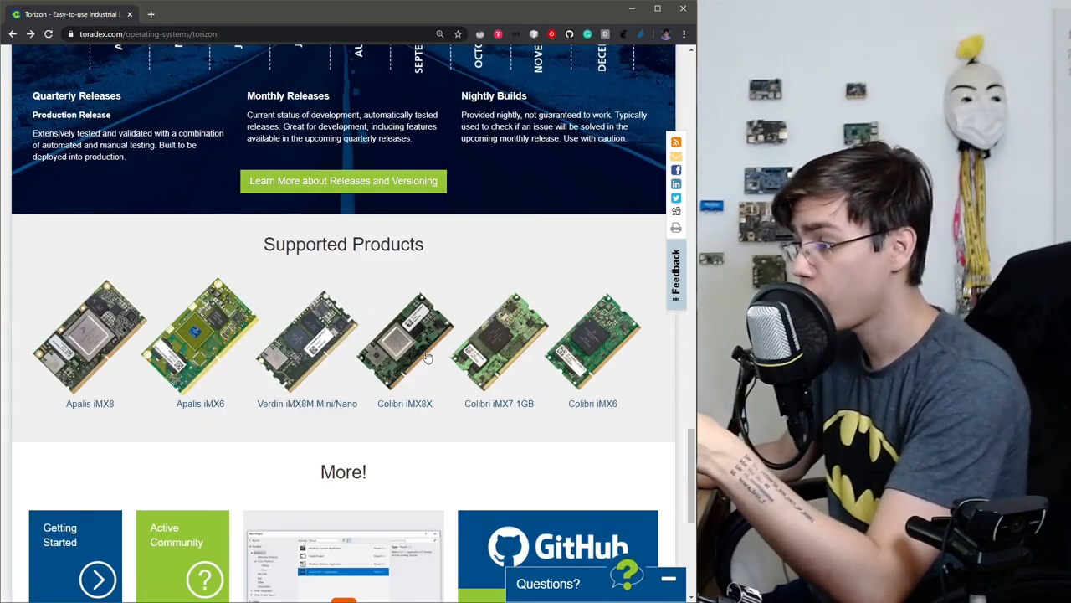
{"action": "scroll", "scroll_direction": "down", "scroll_amount": 3}
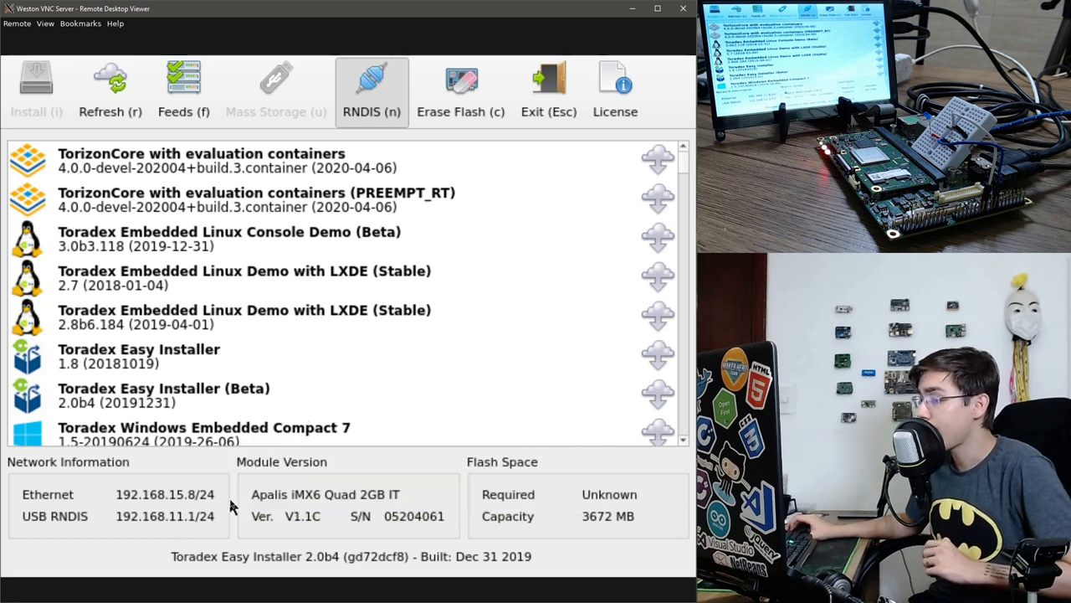
{"action": "mouse_move", "coordinate": [271, 329]}
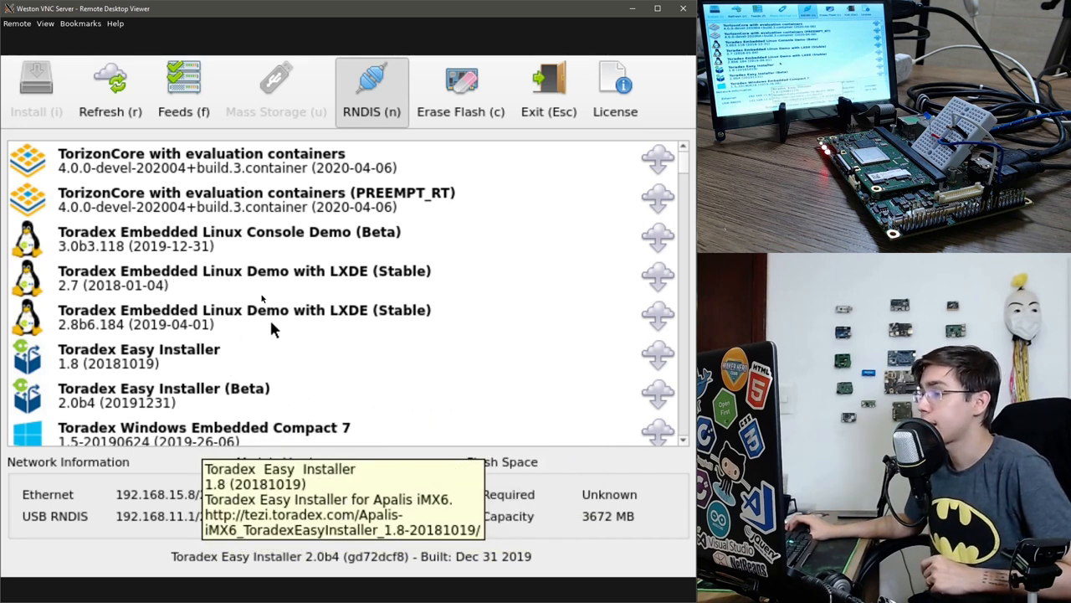
{"action": "mouse_move", "coordinate": [167, 298]}
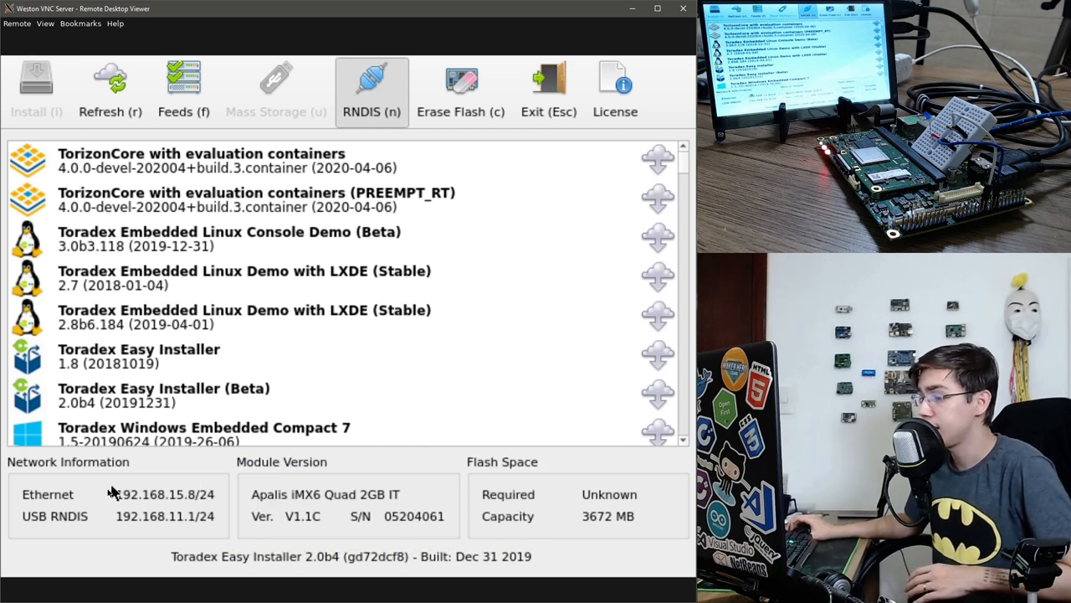
{"action": "mouse_move", "coordinate": [170, 492]}
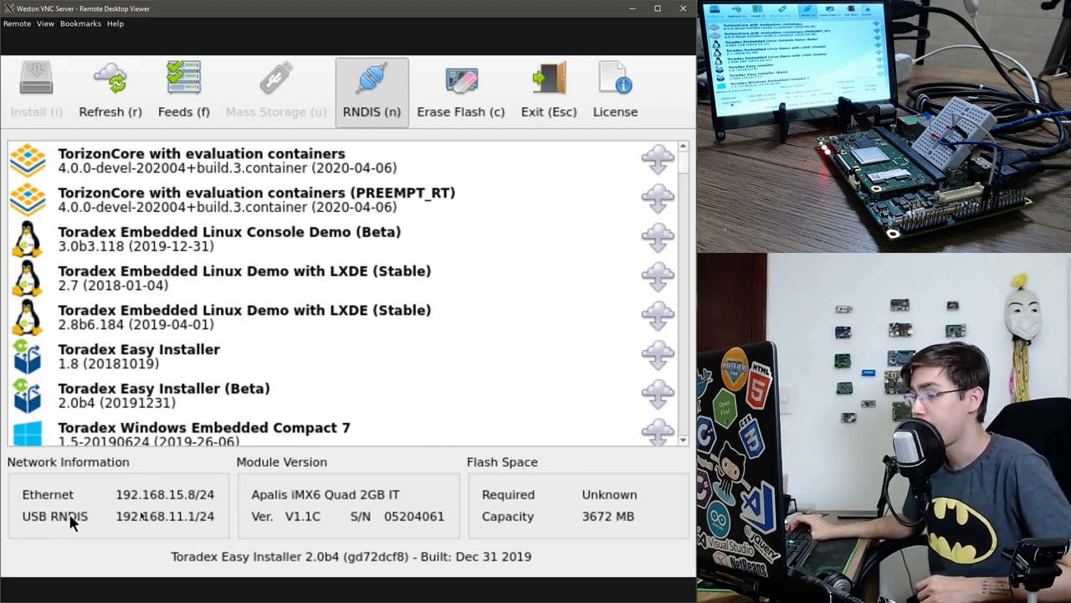
{"action": "mouse_move", "coordinate": [393, 381]}
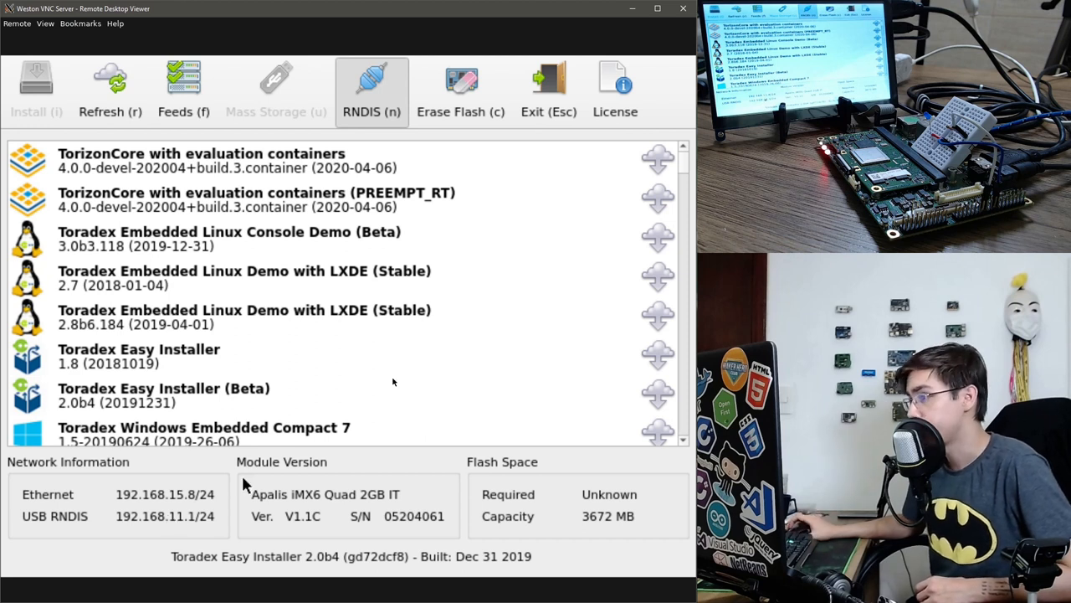
{"action": "scroll", "scroll_direction": "down", "scroll_amount": 3}
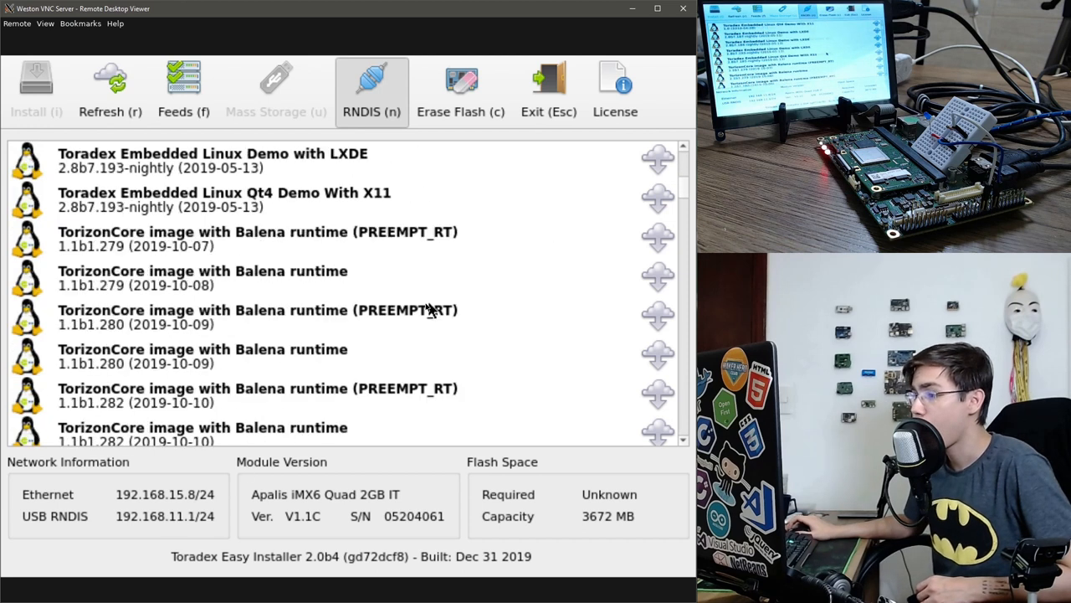
{"action": "scroll", "scroll_direction": "down", "scroll_amount": 3}
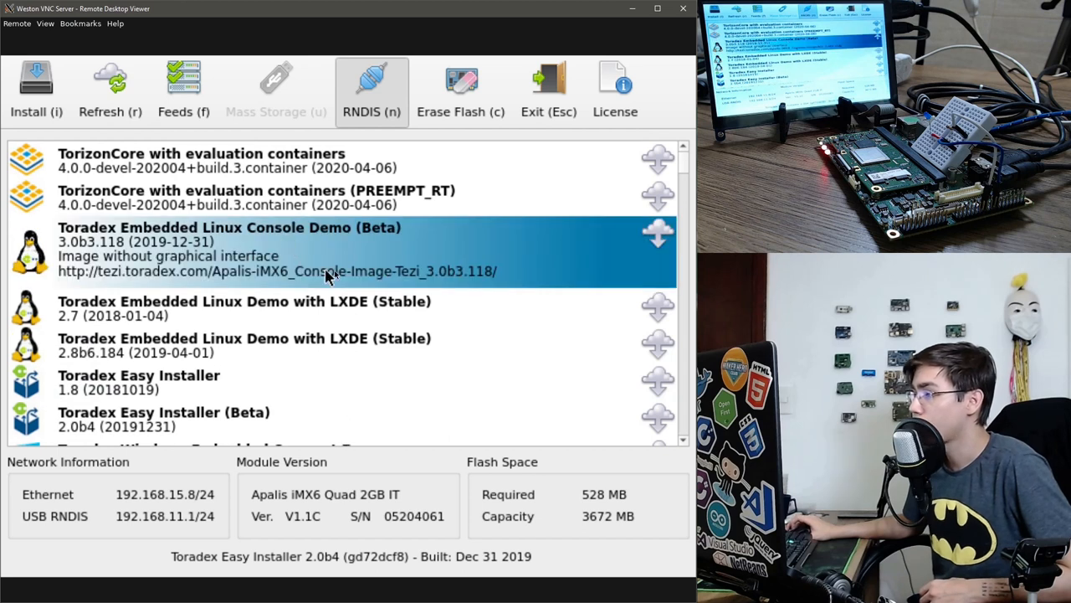
Step: Check the Feeds list, then select the TorizonCore evaluation containers (PREEMPT_RT) image
{"action": "left_click", "coordinate": [184, 87]}
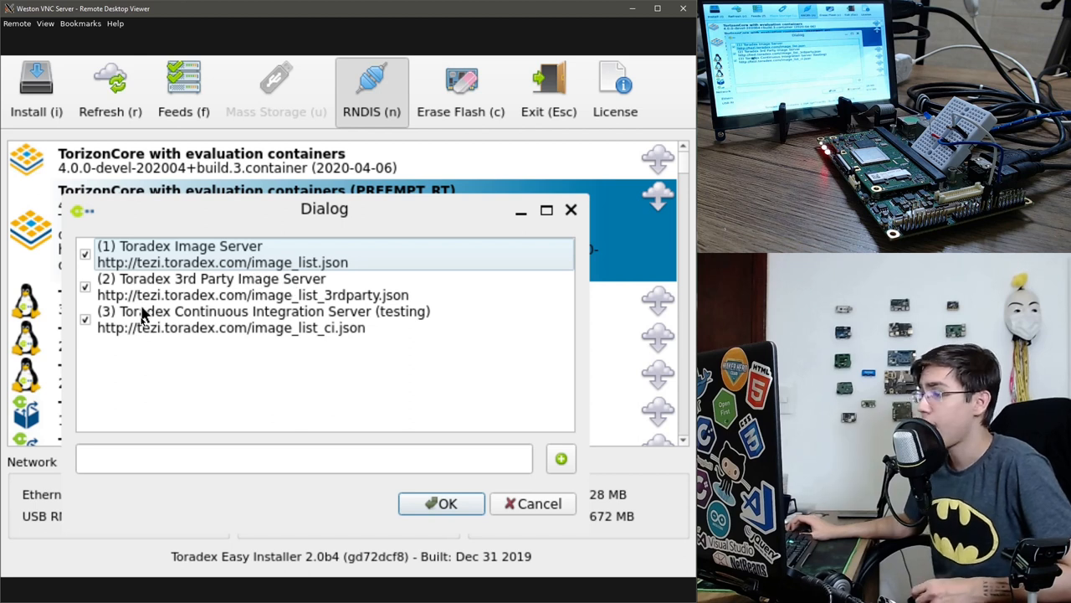
{"action": "mouse_move", "coordinate": [281, 318]}
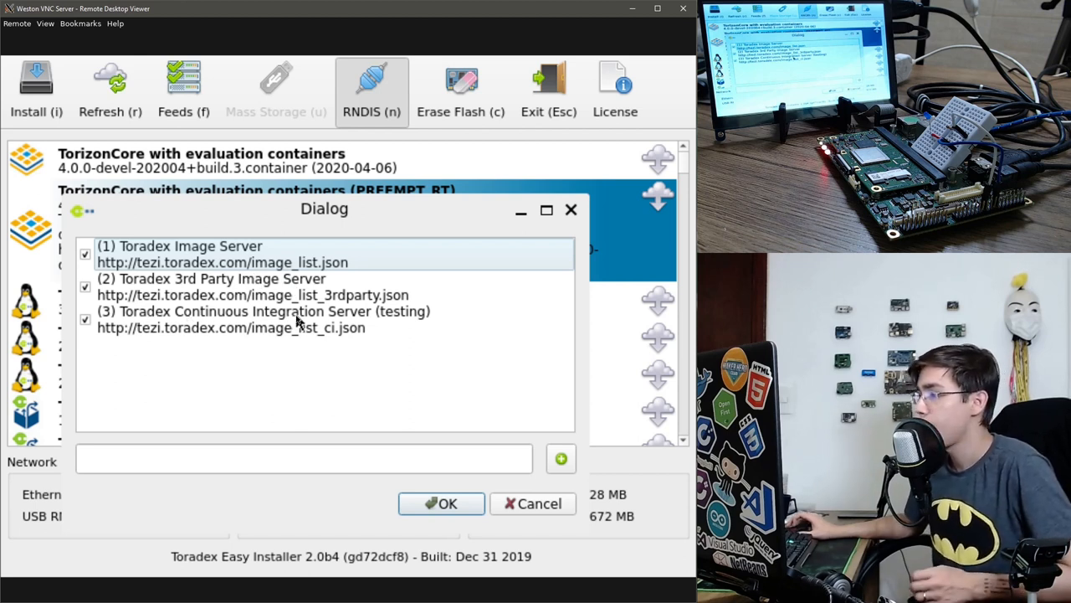
{"action": "left_click", "coordinate": [442, 502]}
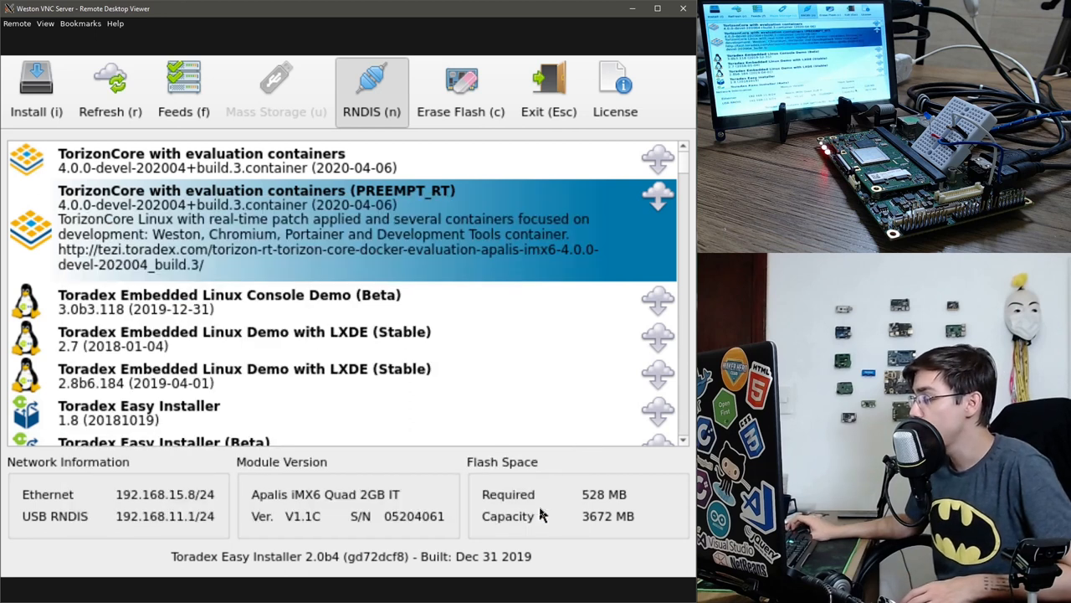
{"action": "mouse_move", "coordinate": [378, 385]}
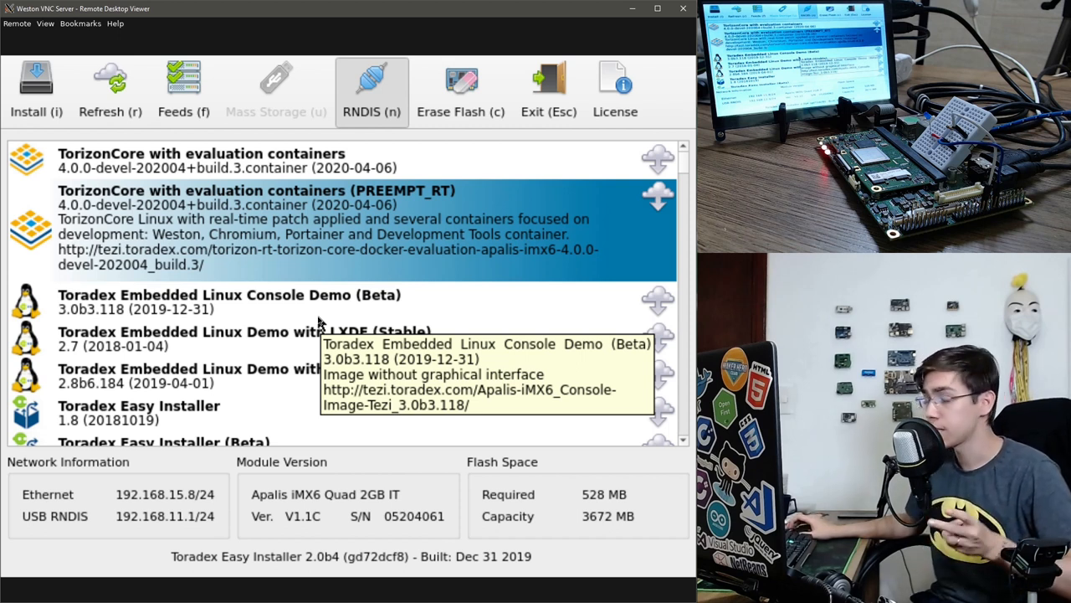
{"action": "mouse_move", "coordinate": [293, 272]}
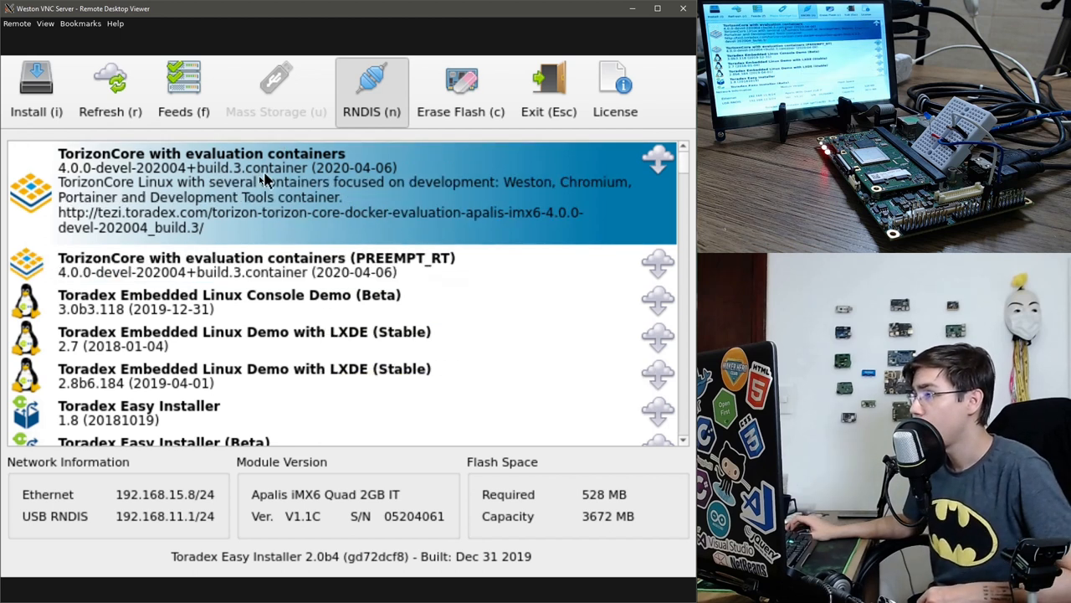
Step: Confirm all three image feeds enabled and scroll to TorizonCore 4.0.0-devel-20200419+build.59
{"action": "left_click", "coordinate": [184, 84]}
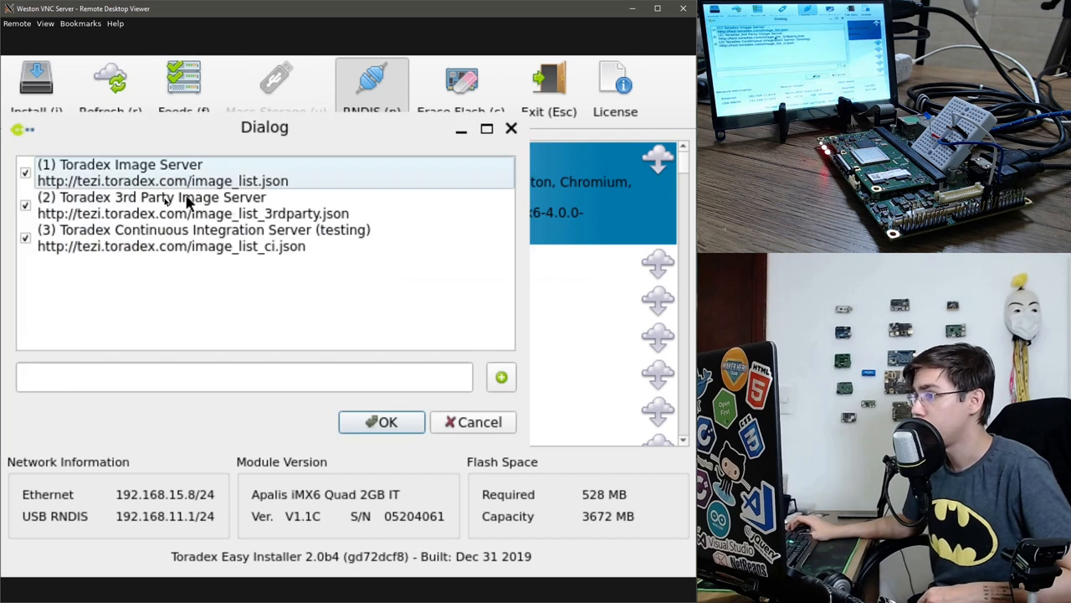
{"action": "left_click", "coordinate": [382, 422]}
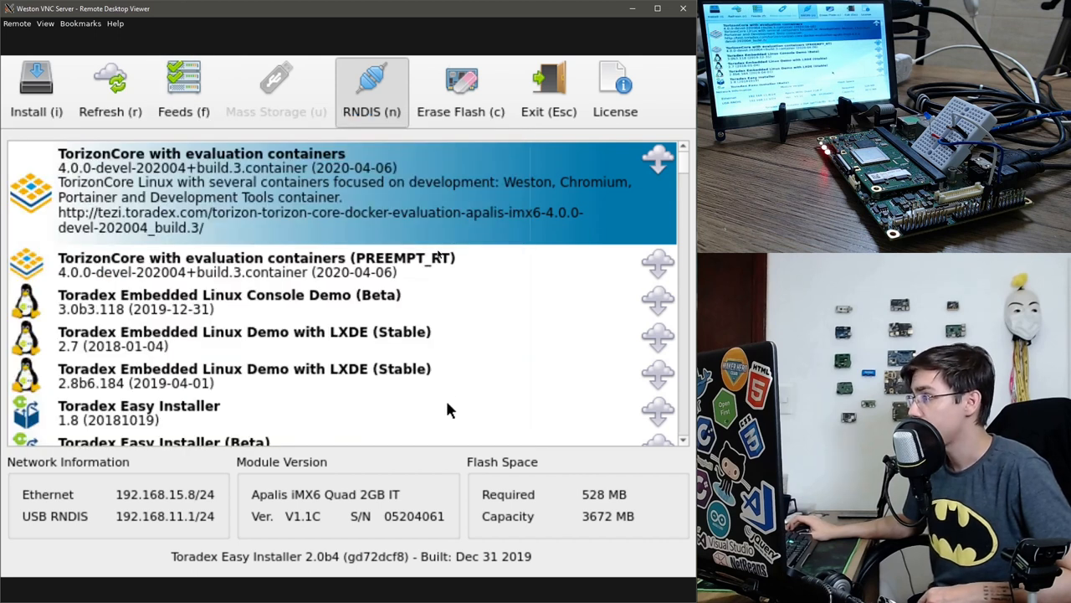
{"action": "mouse_move", "coordinate": [259, 201]}
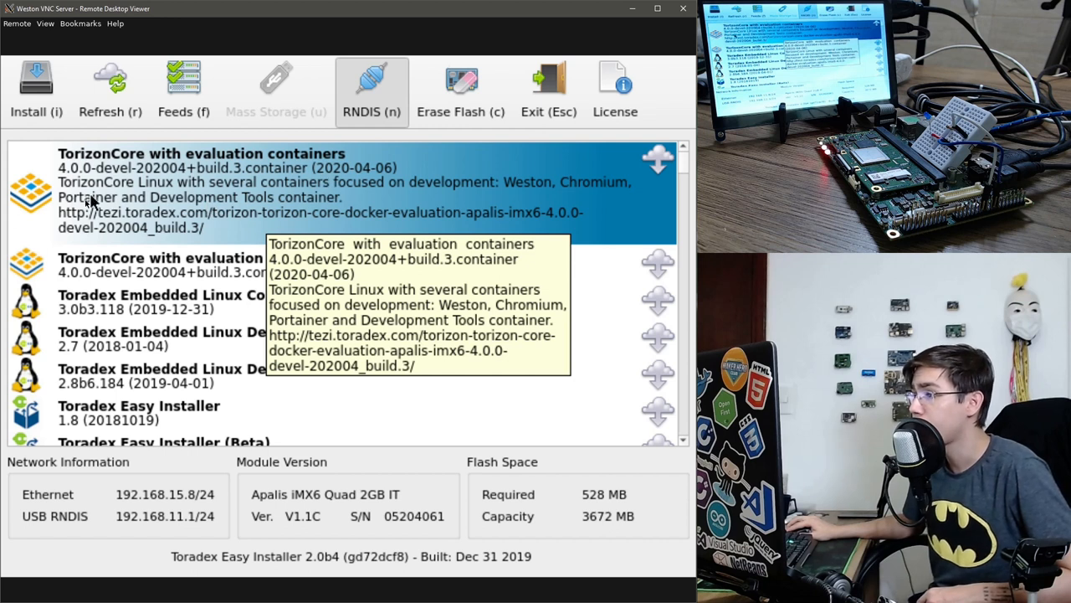
{"action": "mouse_move", "coordinate": [327, 191]}
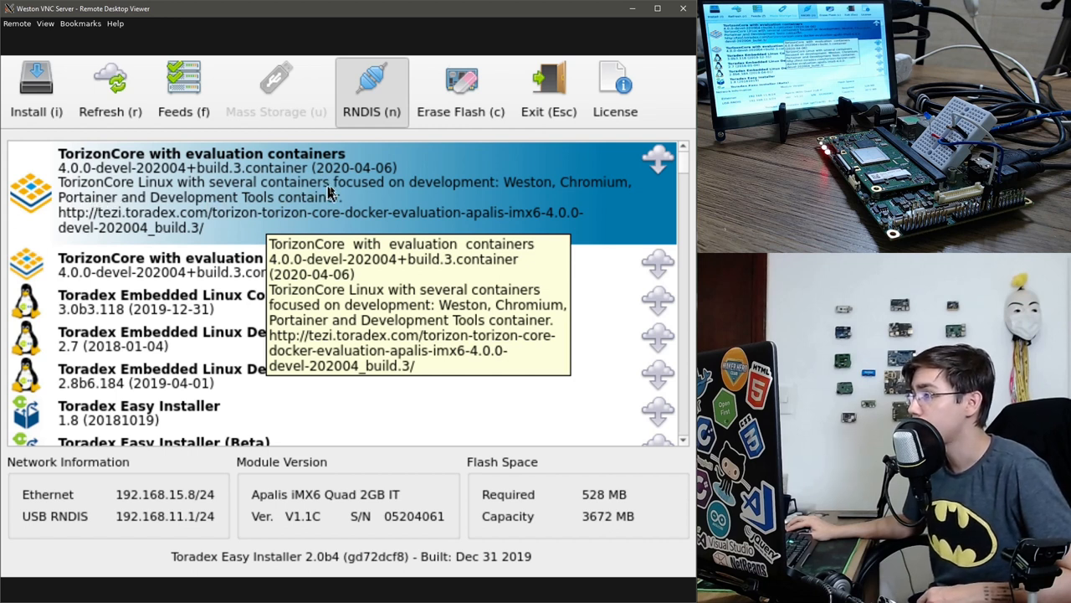
{"action": "mouse_move", "coordinate": [243, 182]}
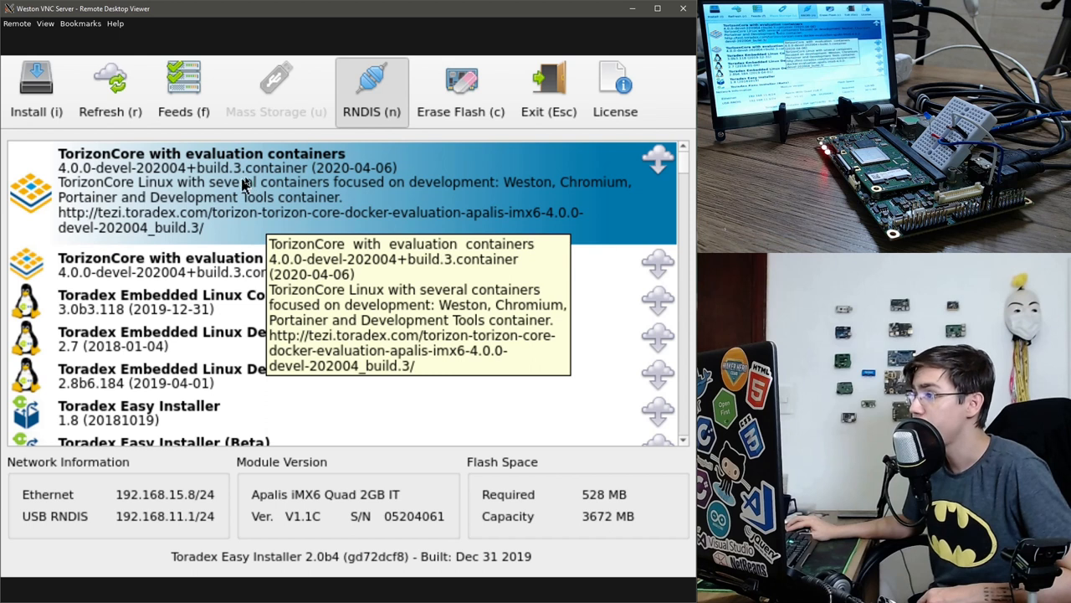
{"action": "mouse_move", "coordinate": [268, 218]}
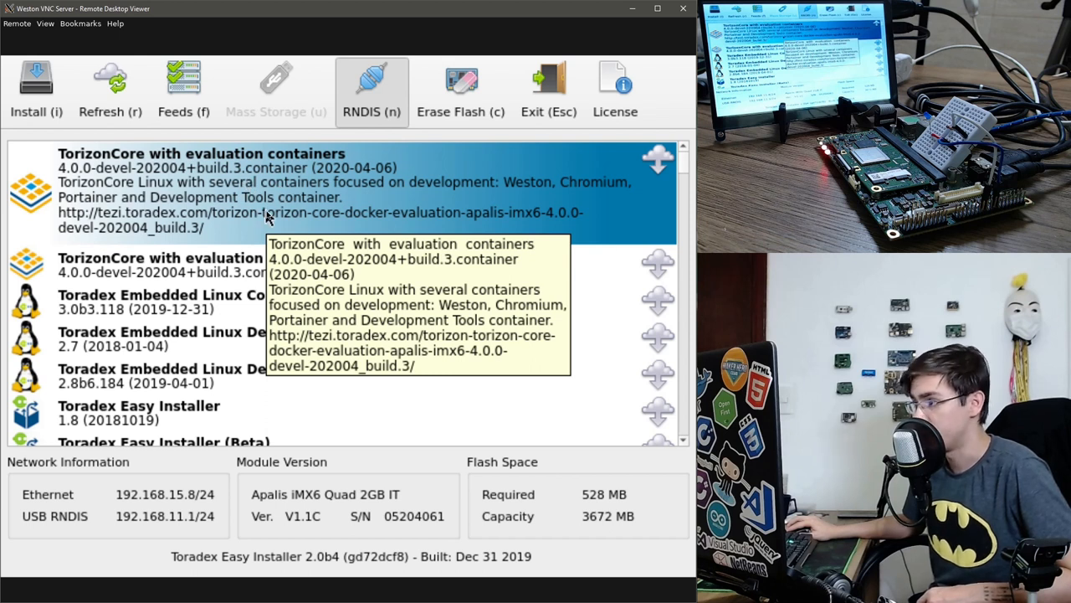
{"action": "scroll", "scroll_direction": "down", "scroll_amount": 3}
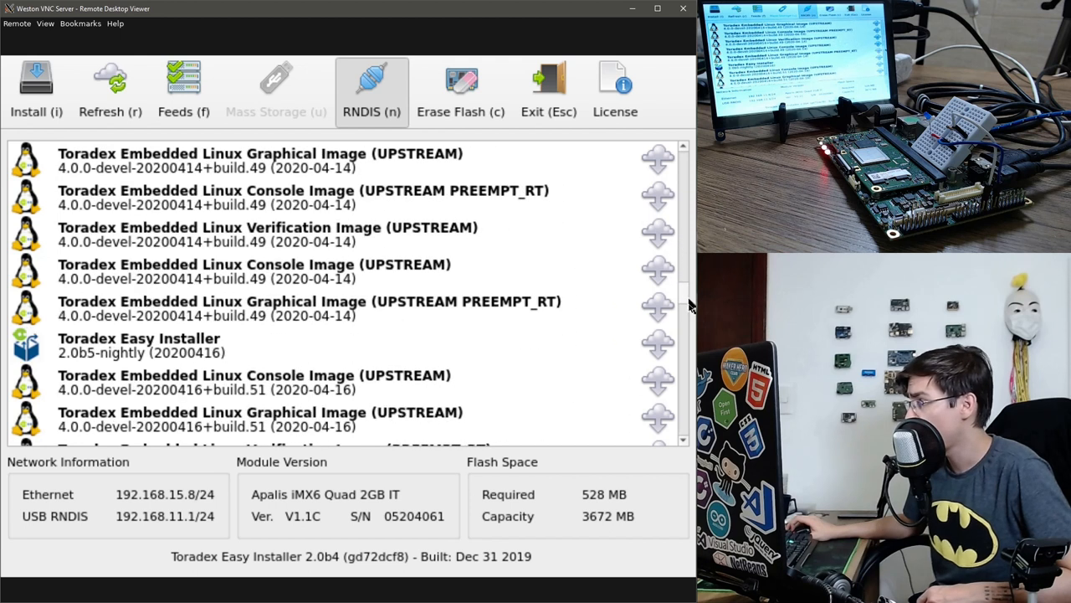
{"action": "scroll", "scroll_direction": "down", "scroll_amount": 3}
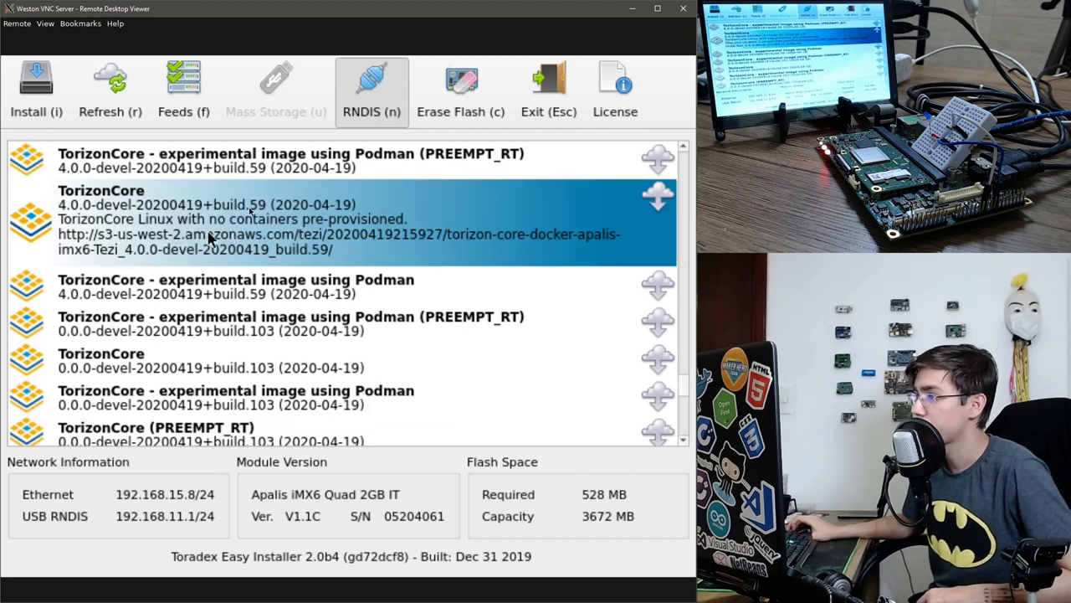
{"action": "mouse_move", "coordinate": [120, 221]}
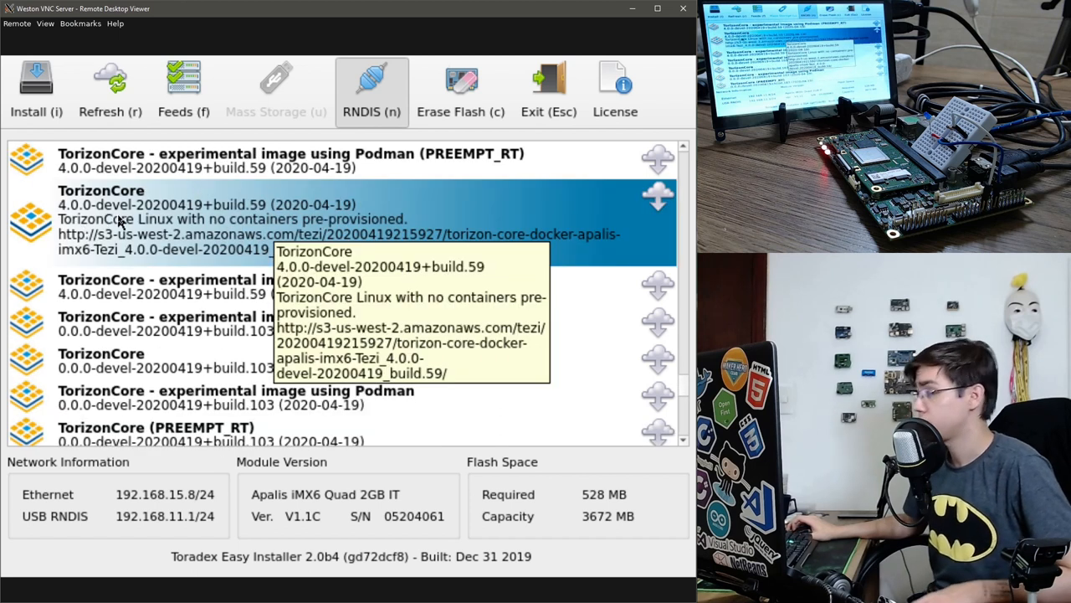
{"action": "mouse_move", "coordinate": [130, 235]}
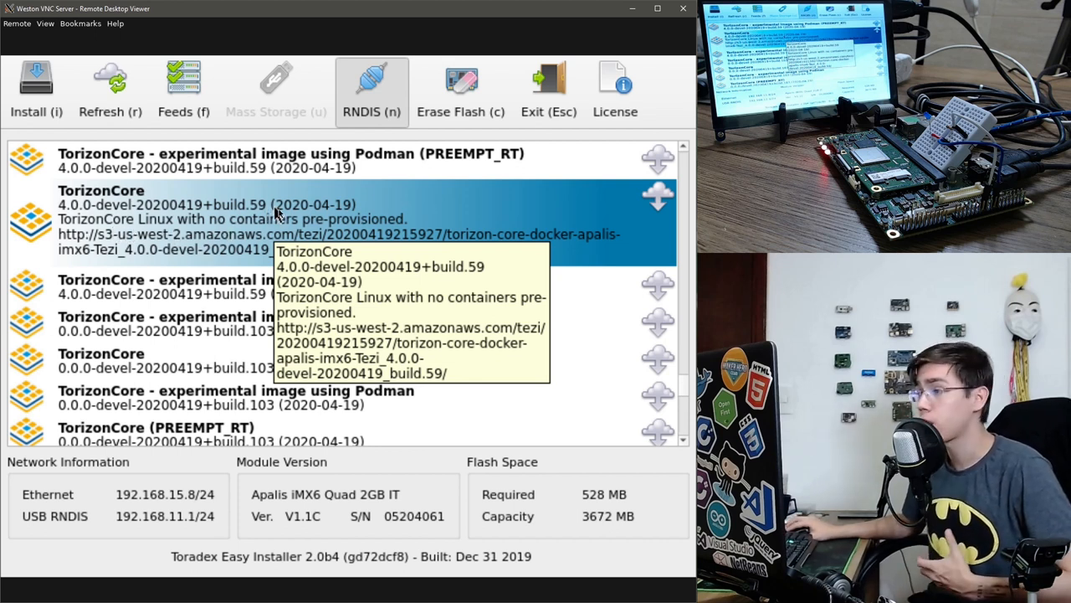
{"action": "mouse_move", "coordinate": [184, 249]}
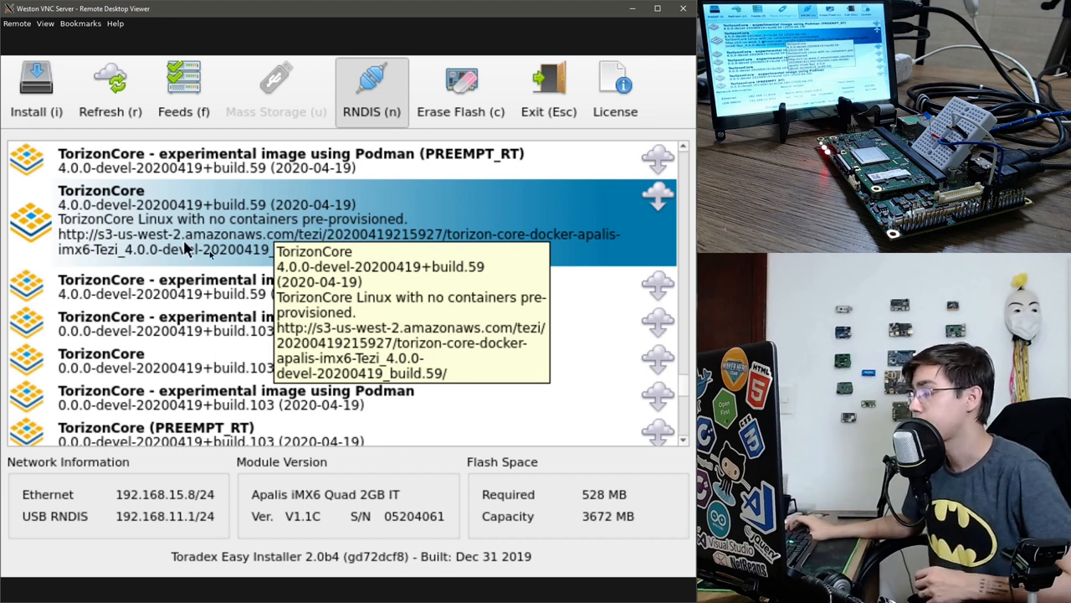
{"action": "mouse_move", "coordinate": [271, 221]}
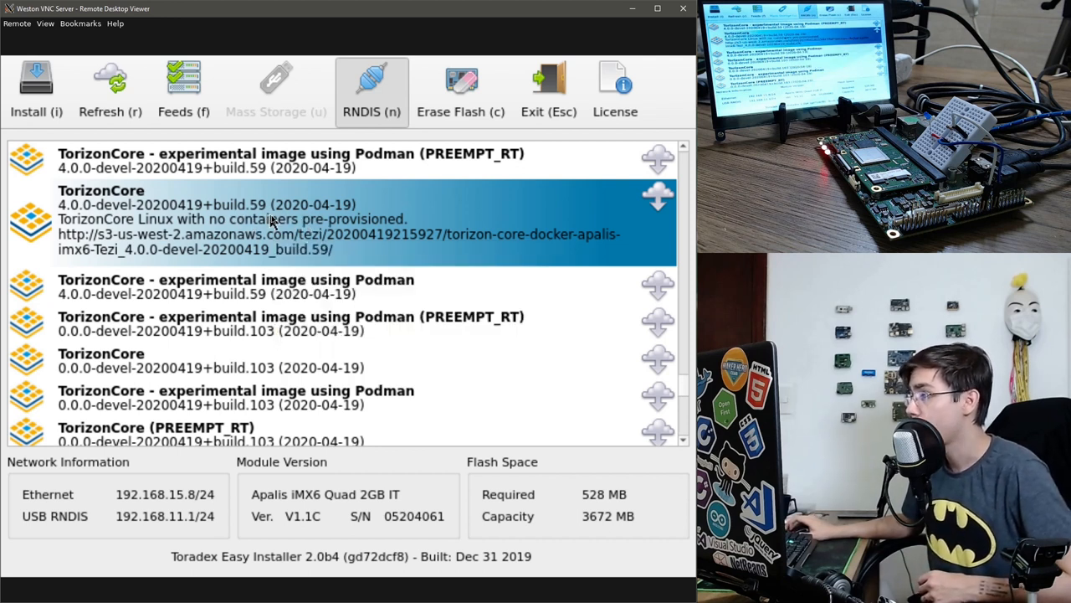
Step: Install TorizonCore build 59, agreeing to overwrite the board's internal flash
{"action": "left_click", "coordinate": [37, 87]}
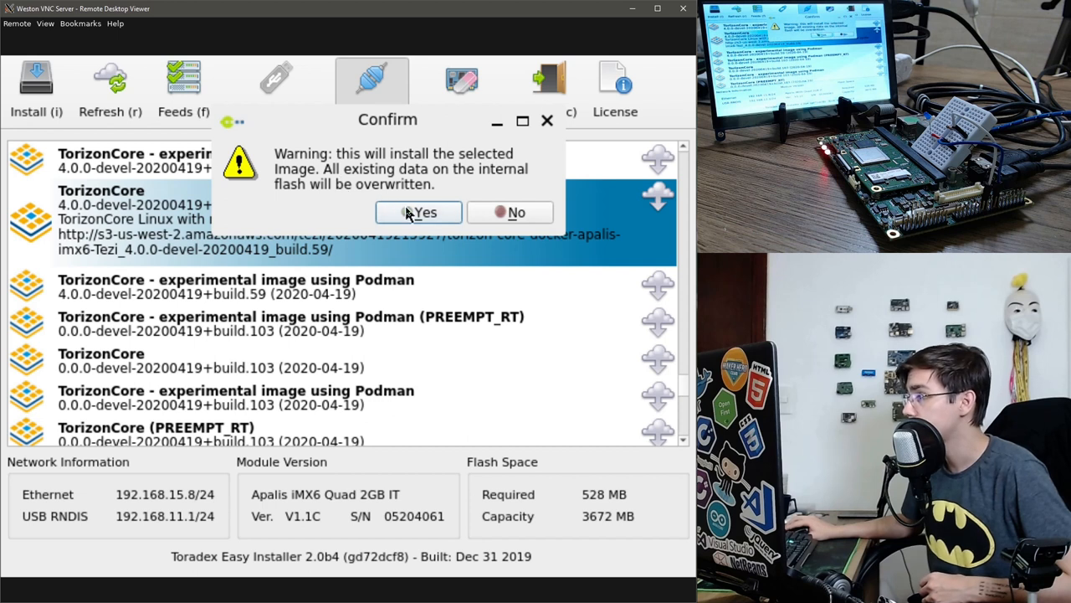
{"action": "left_click", "coordinate": [418, 211]}
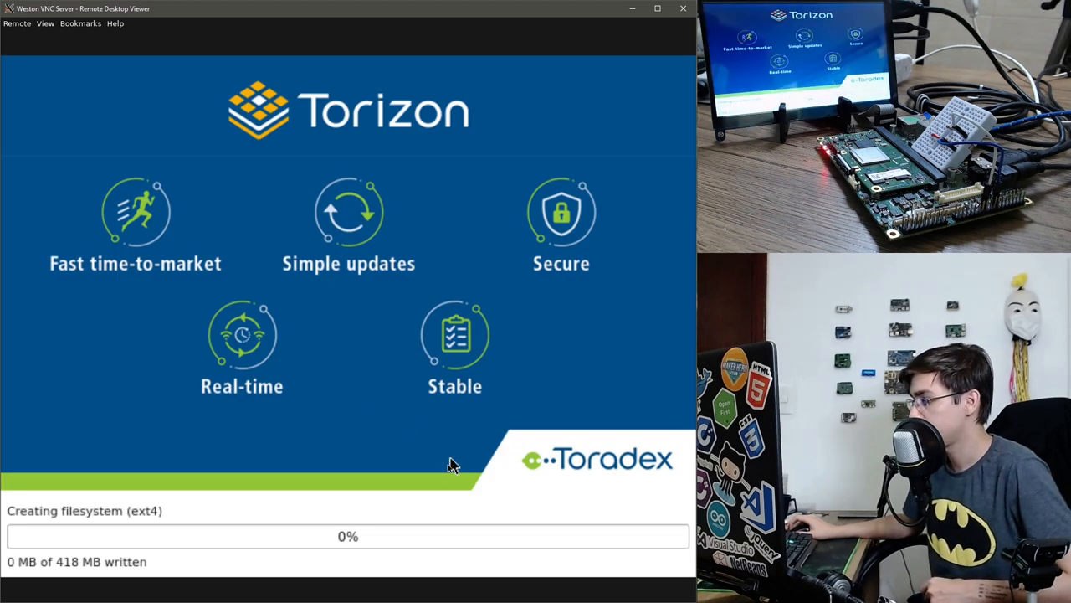
{"action": "mouse_move", "coordinate": [375, 422]}
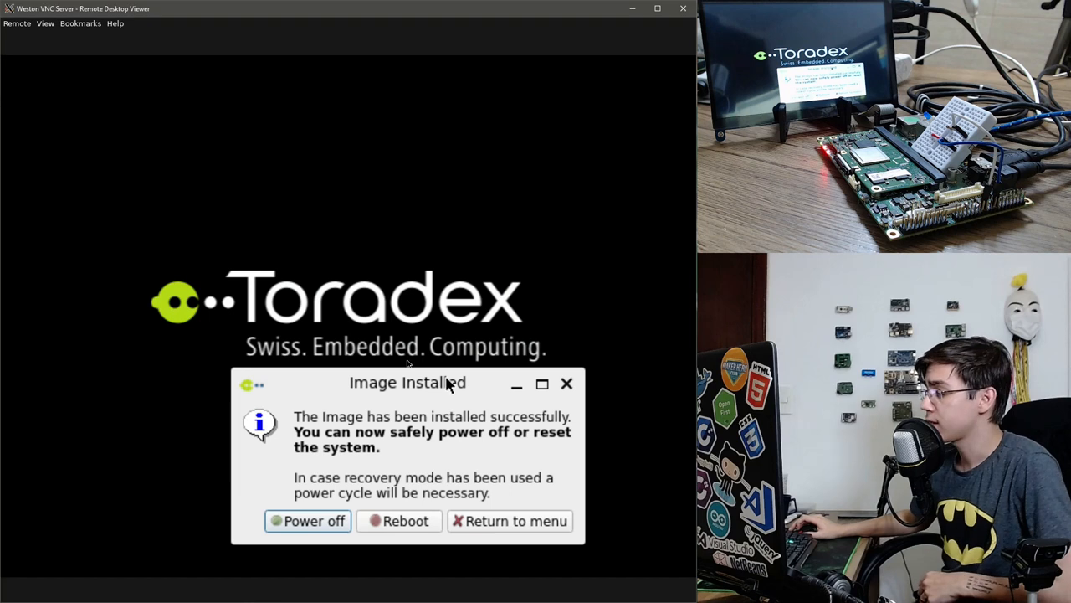
{"action": "left_click_drag", "start_coordinate": [408, 381], "coordinate": [355, 267]}
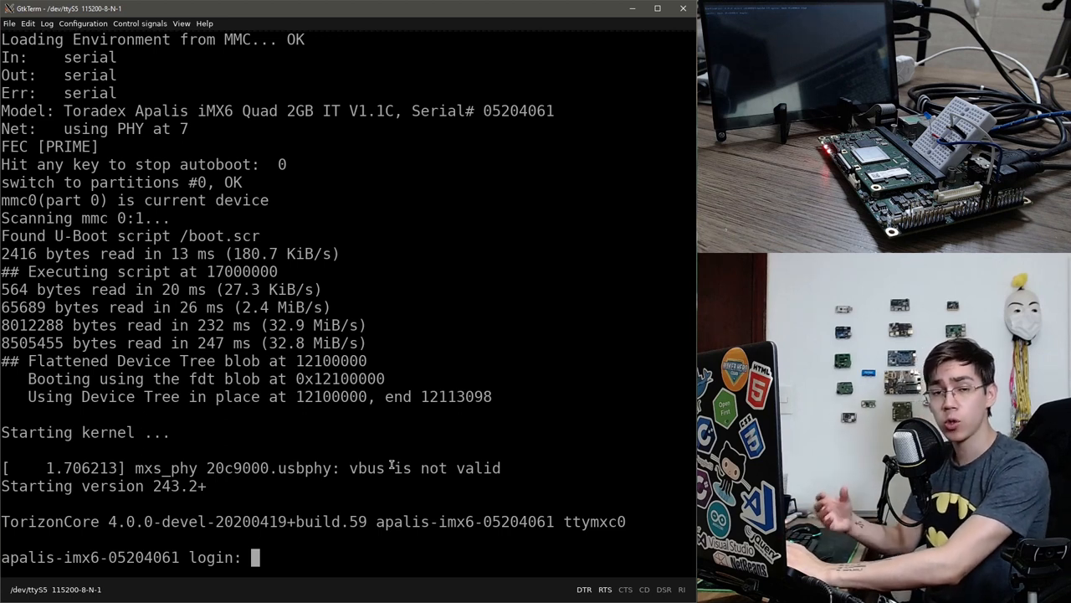
Step: Log in to the board as torizon and submit the password at the prompt
{"action": "type", "text": "torizon"}
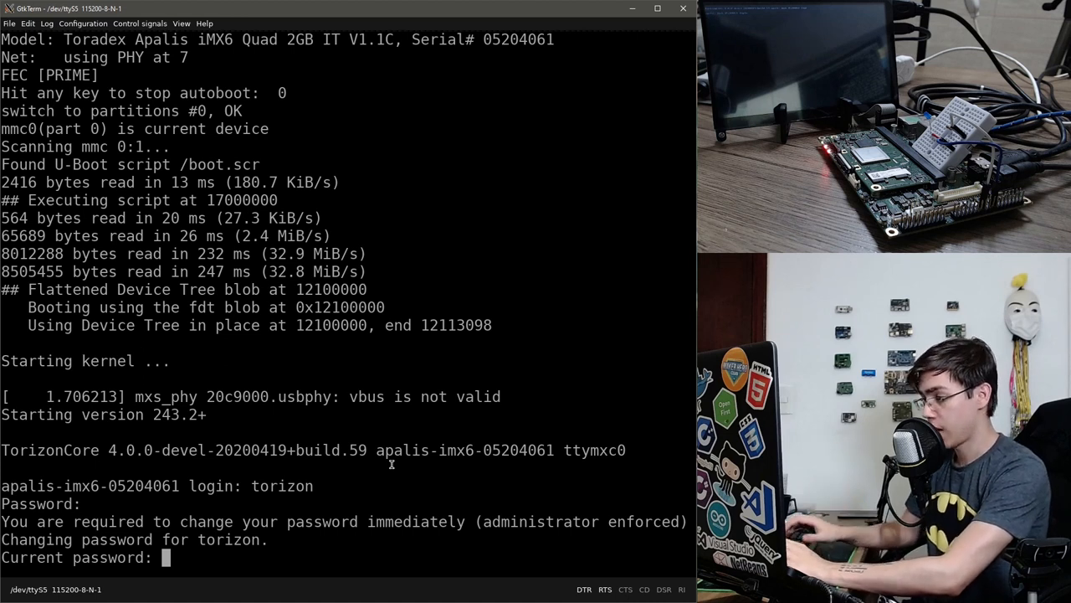
{"action": "key", "text": "Return"}
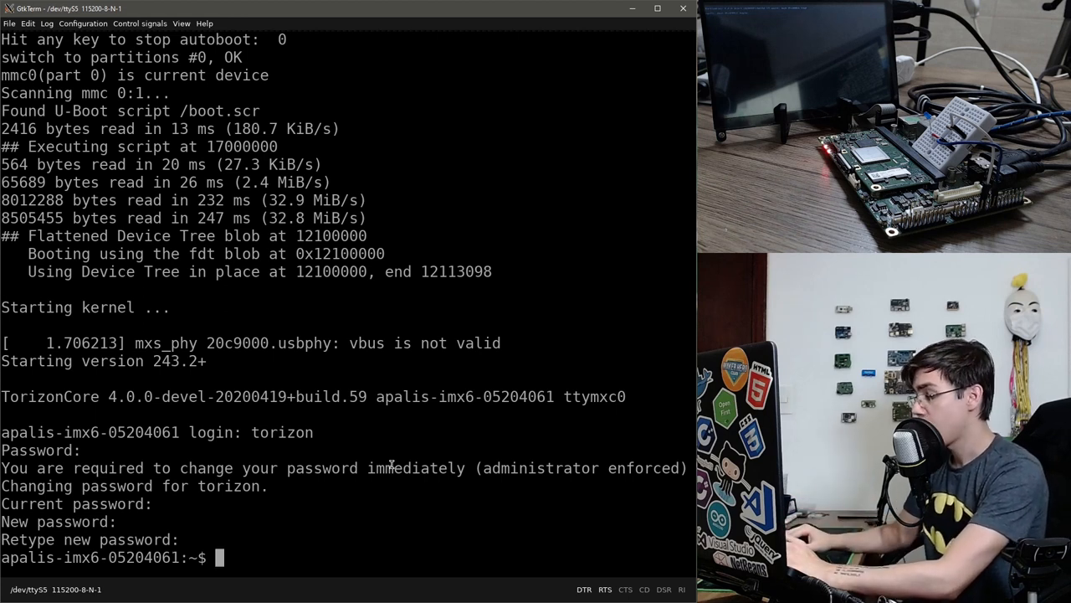
{"action": "type", "text": "docker im"}
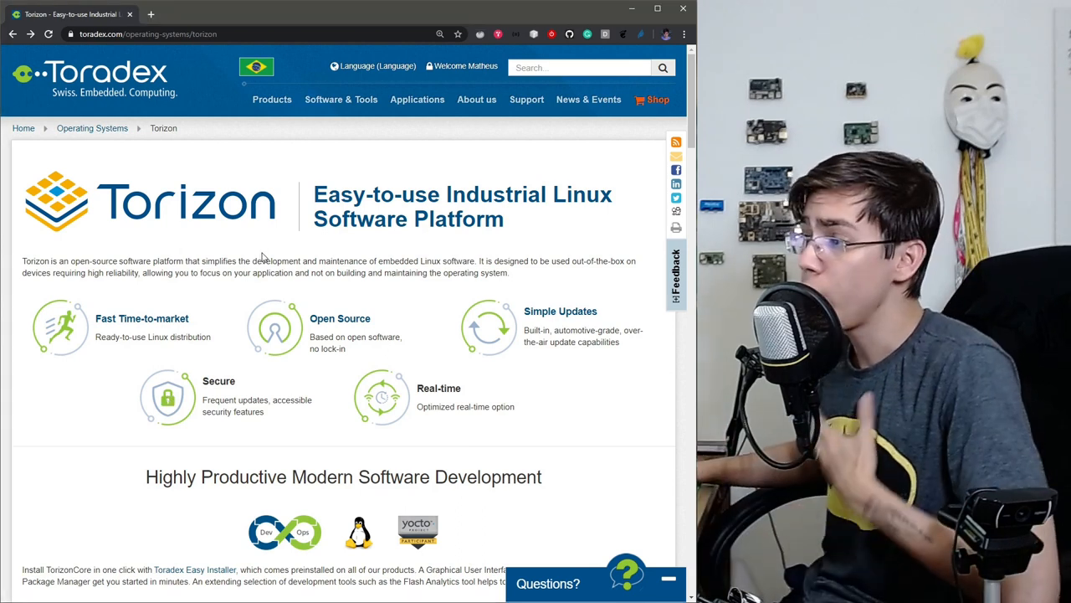
{"action": "mouse_move", "coordinate": [288, 335]}
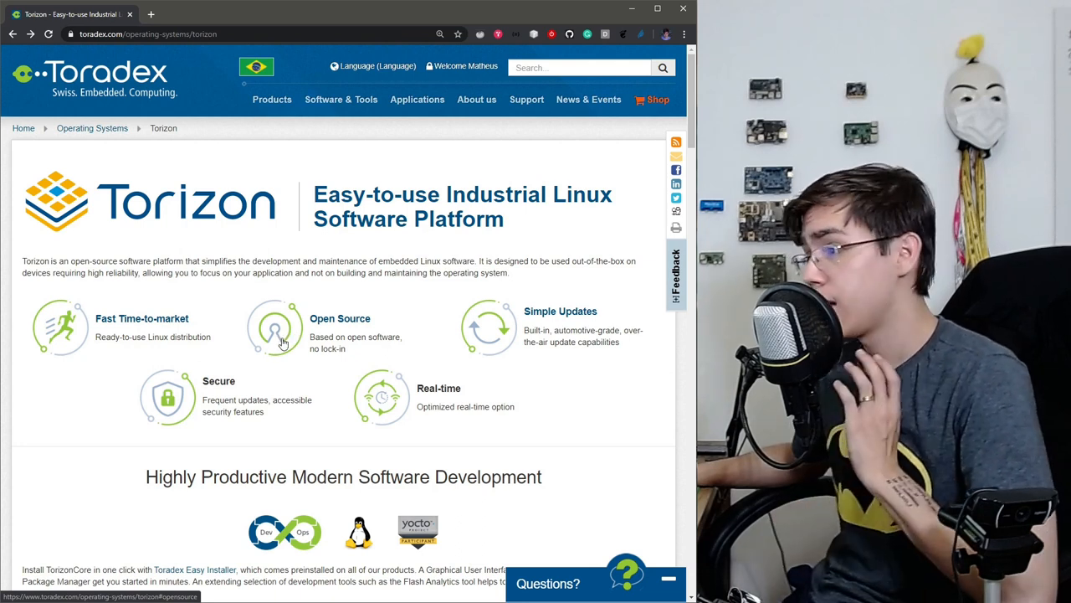
{"action": "scroll", "scroll_direction": "down", "scroll_amount": 3}
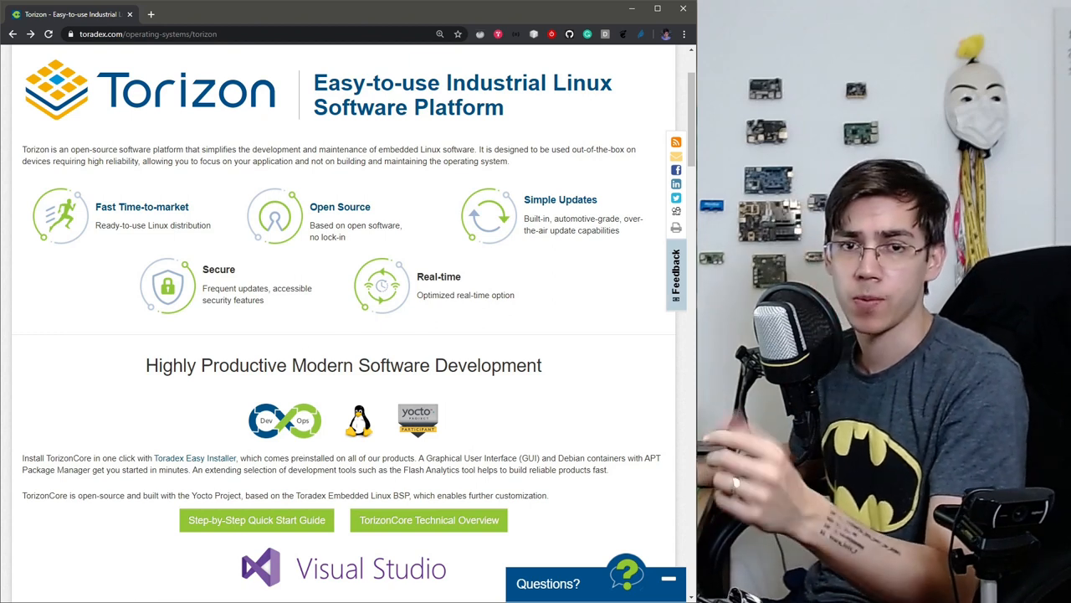
{"action": "scroll", "scroll_direction": "down", "scroll_amount": 3}
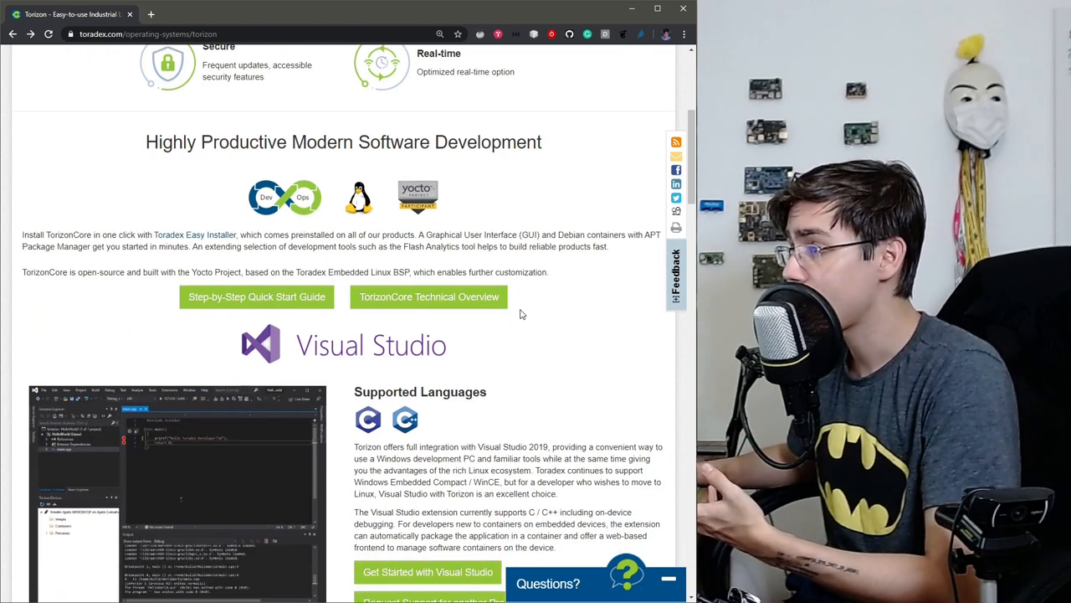
{"action": "scroll", "scroll_direction": "down", "scroll_amount": 3}
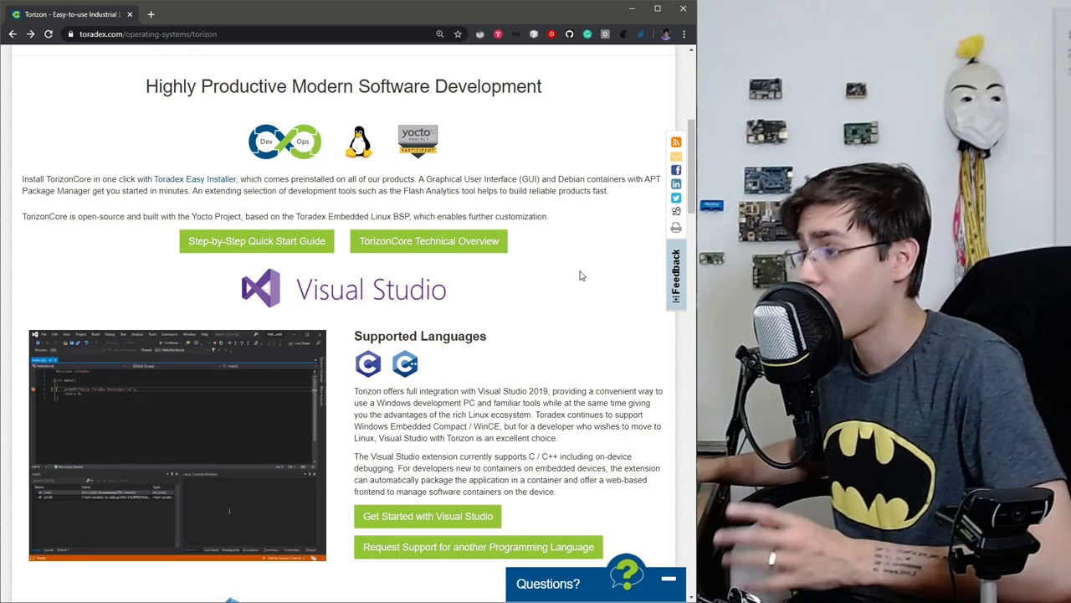
{"action": "scroll", "scroll_direction": "down", "scroll_amount": 3}
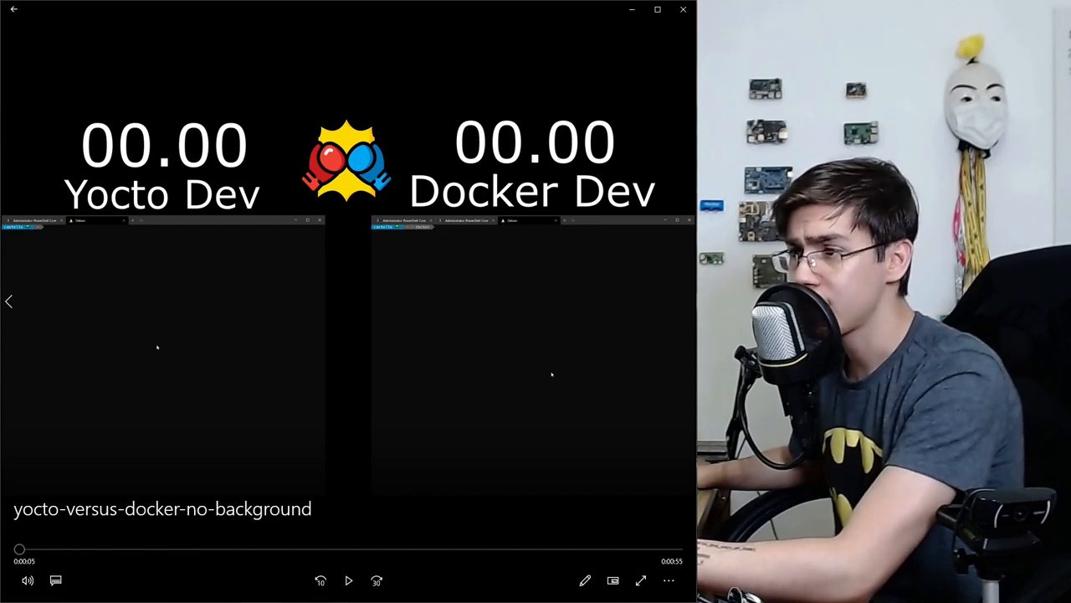
Step: Play the yocto-versus-docker-no-background video in Movies & TV
{"action": "left_click", "coordinate": [348, 579]}
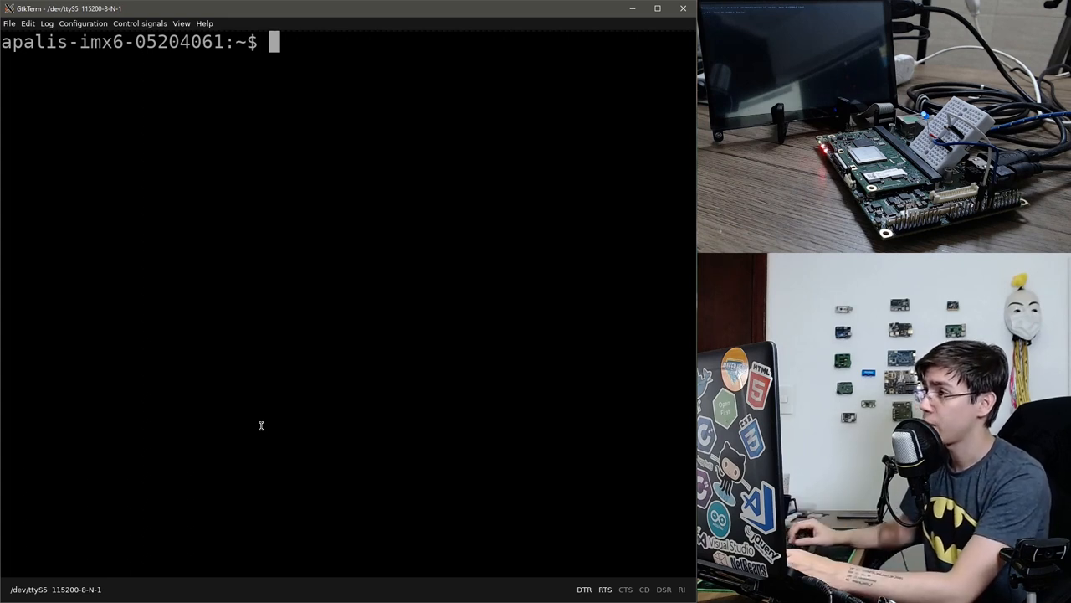
Step: Clear the terminal and enter 'docker run --rm -it --device /dev/gpiochip1 matheus/gpiod'
{"action": "type", "text": "clear"}
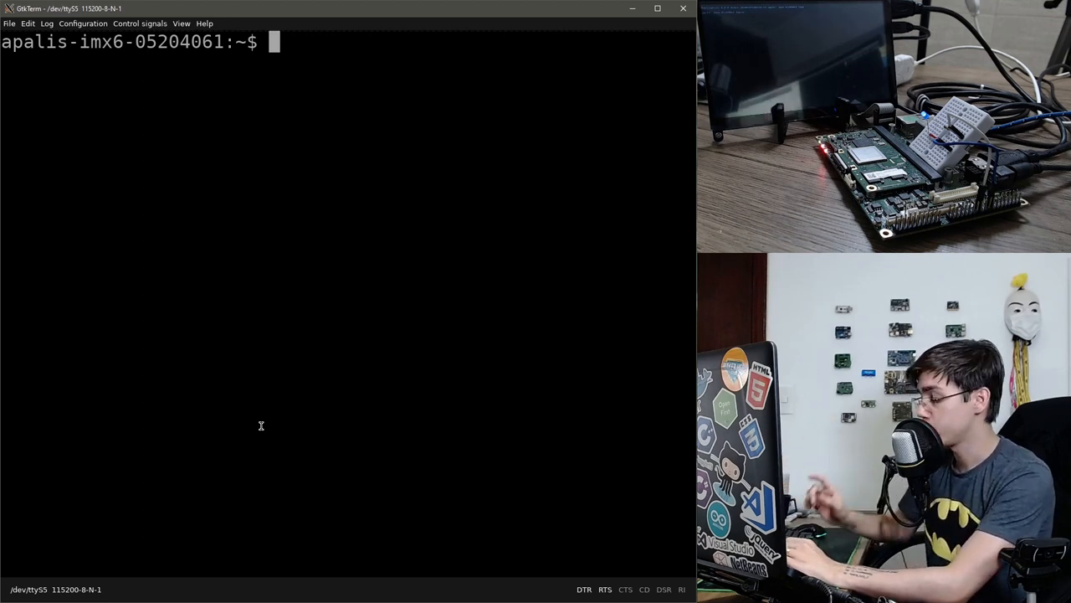
{"action": "type", "text": "docker"}
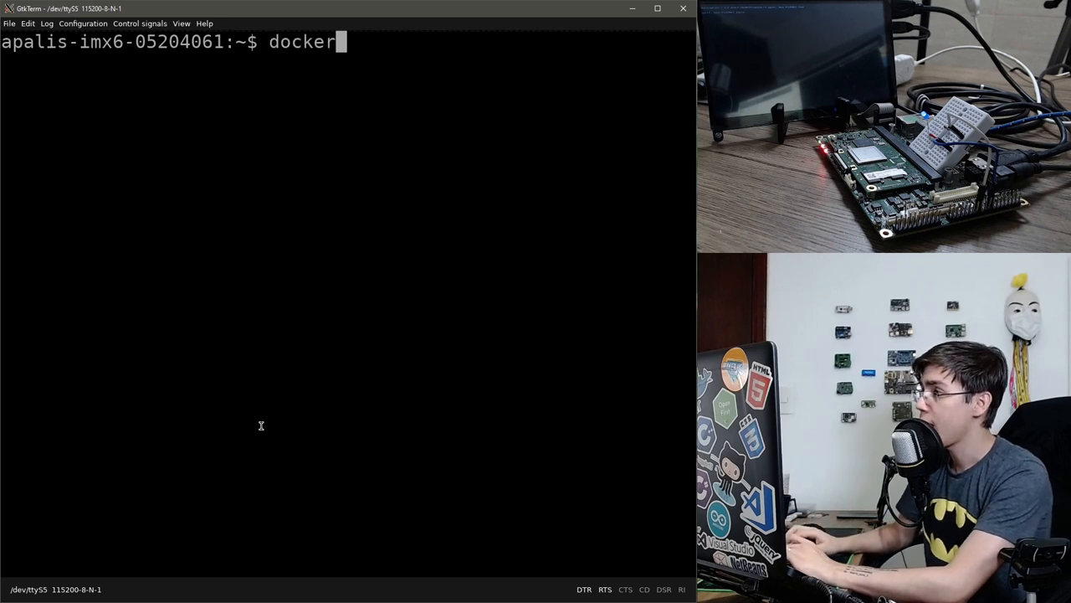
{"action": "type", "text": "run"}
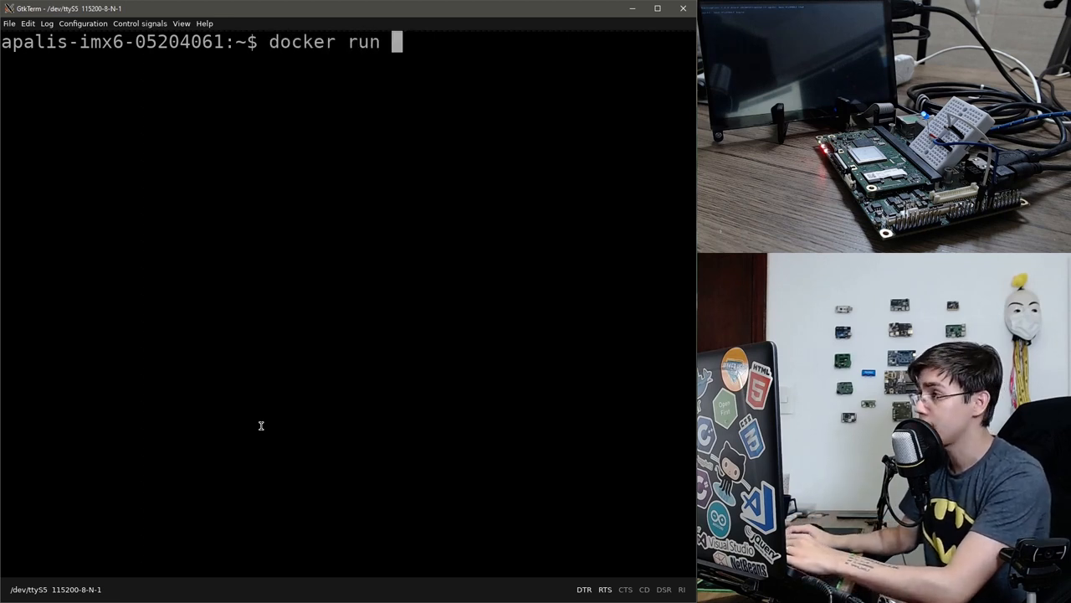
{"action": "type", "text": "--rm -i"}
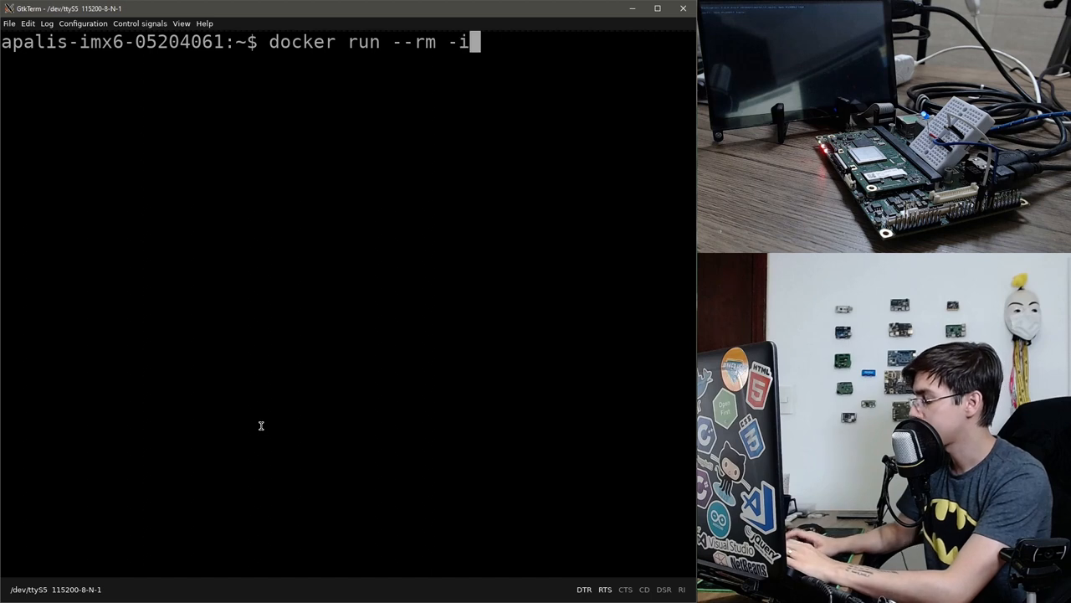
{"action": "type", "text": "t --devo"}
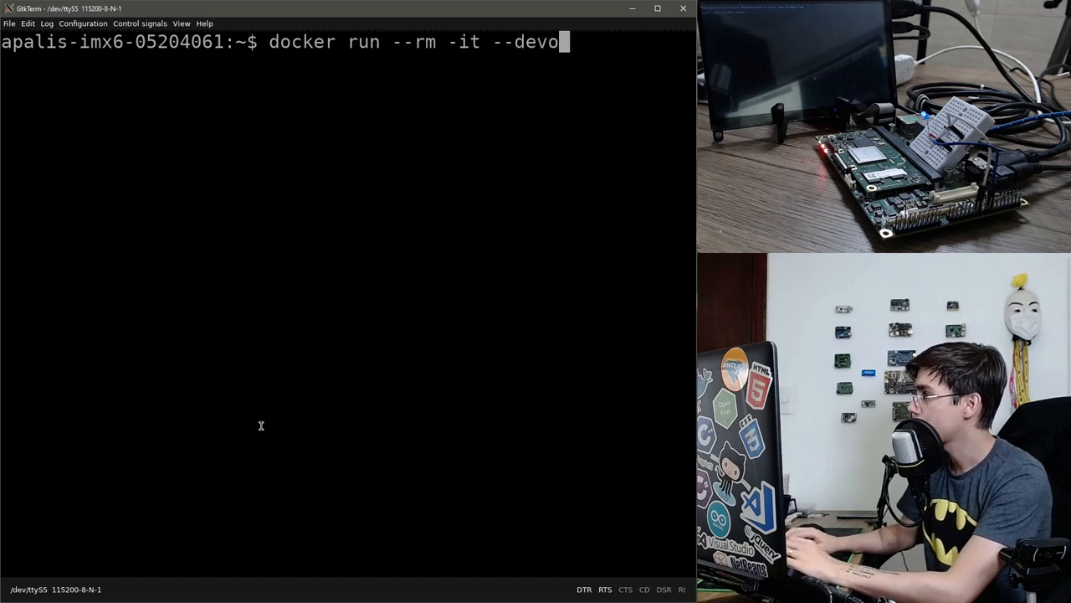
{"action": "type", "text": "ce"}
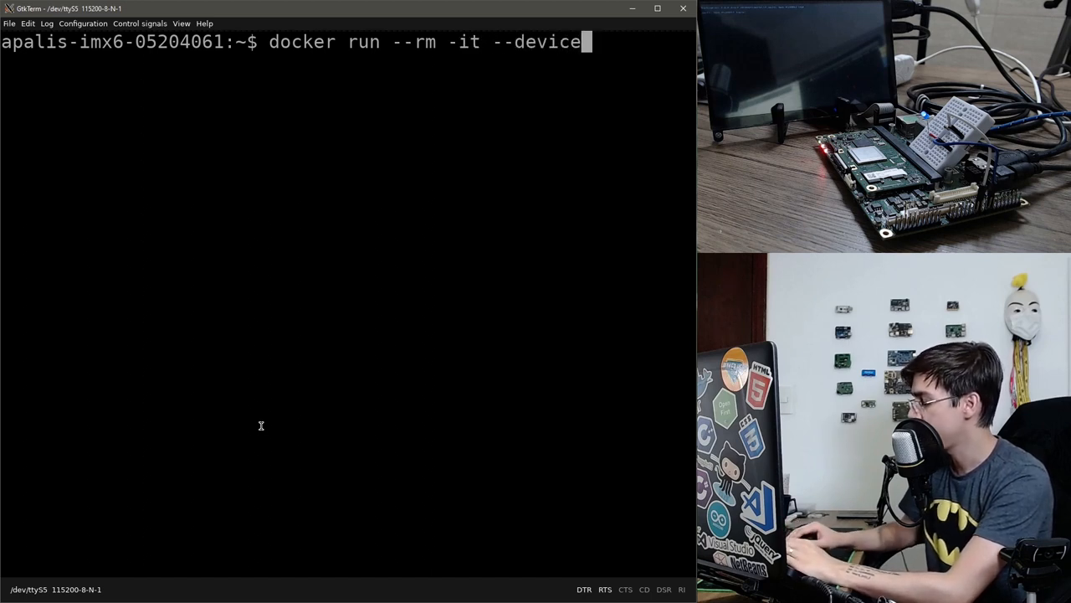
{"action": "type", "text": "/dev/gpiochip1 matheus"}
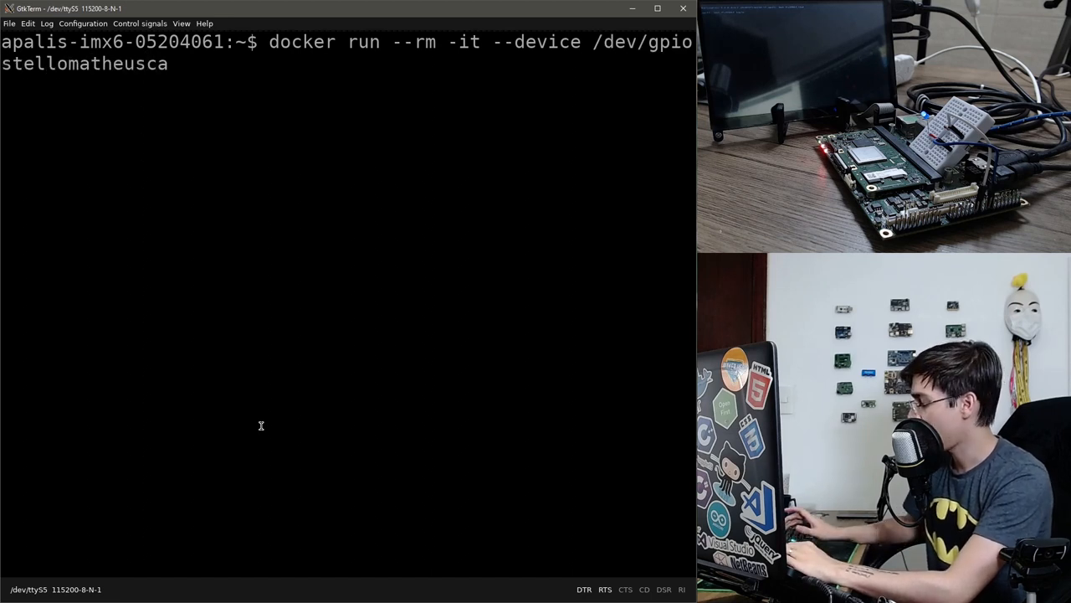
{"action": "type", "text": "/gpiod"}
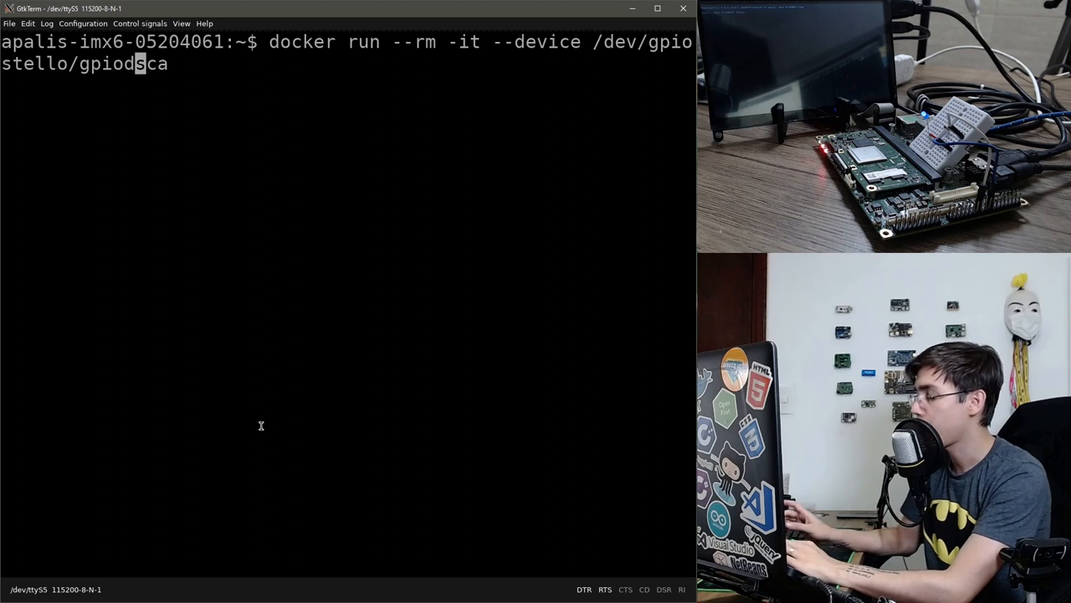